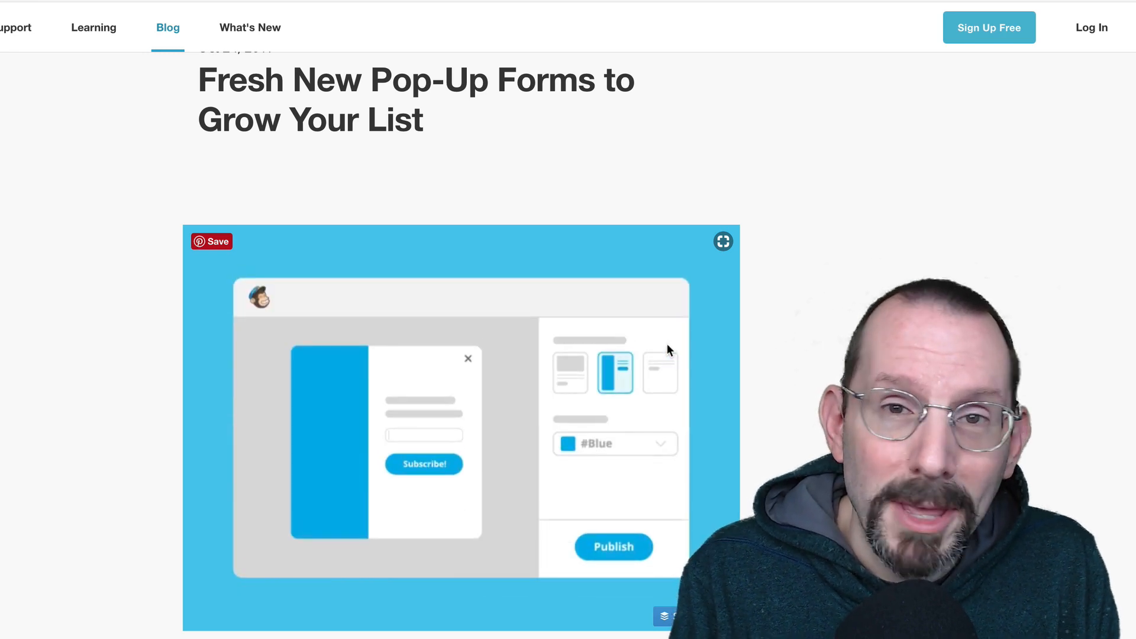
left_click(570, 371)
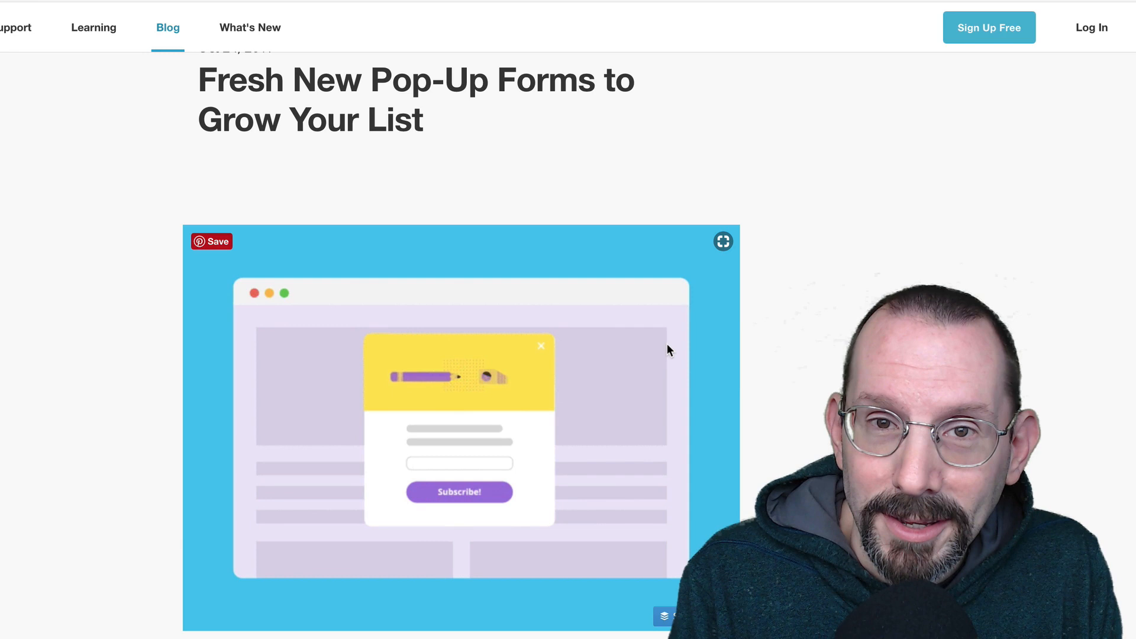
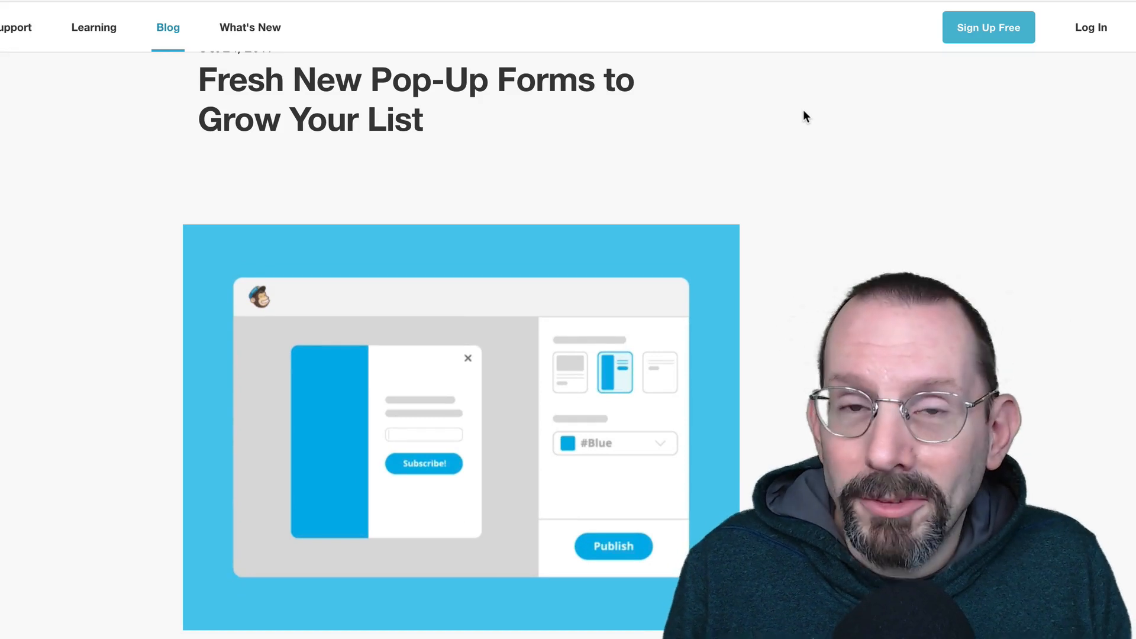
left_click(571, 372)
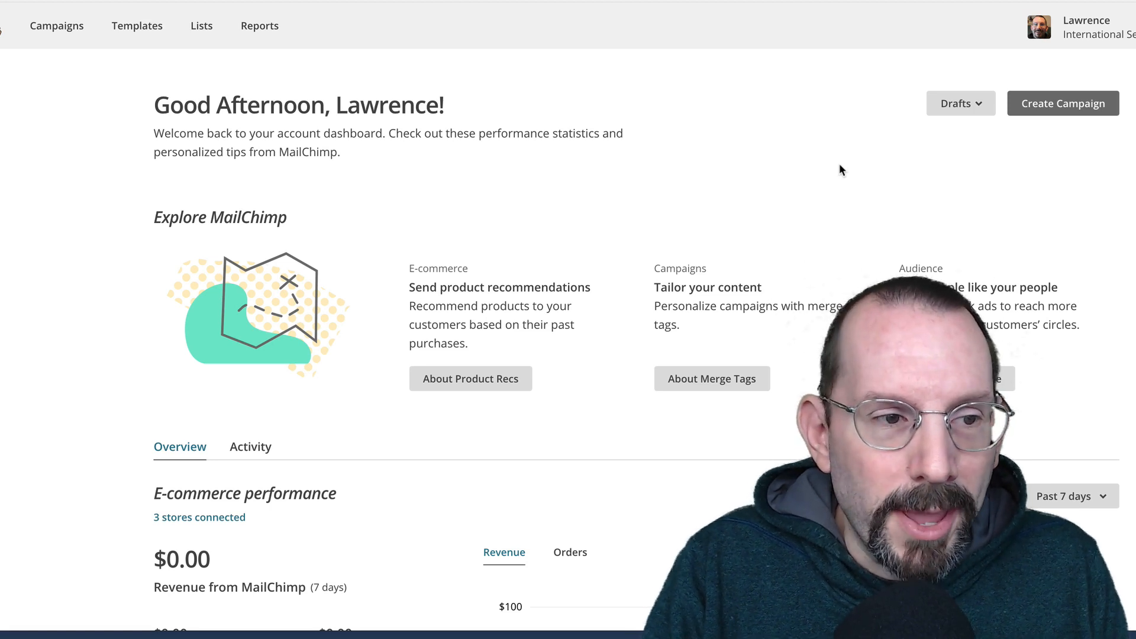
Start a new campaign from the Campaigns page to reach the create chooser.
left_click(57, 25)
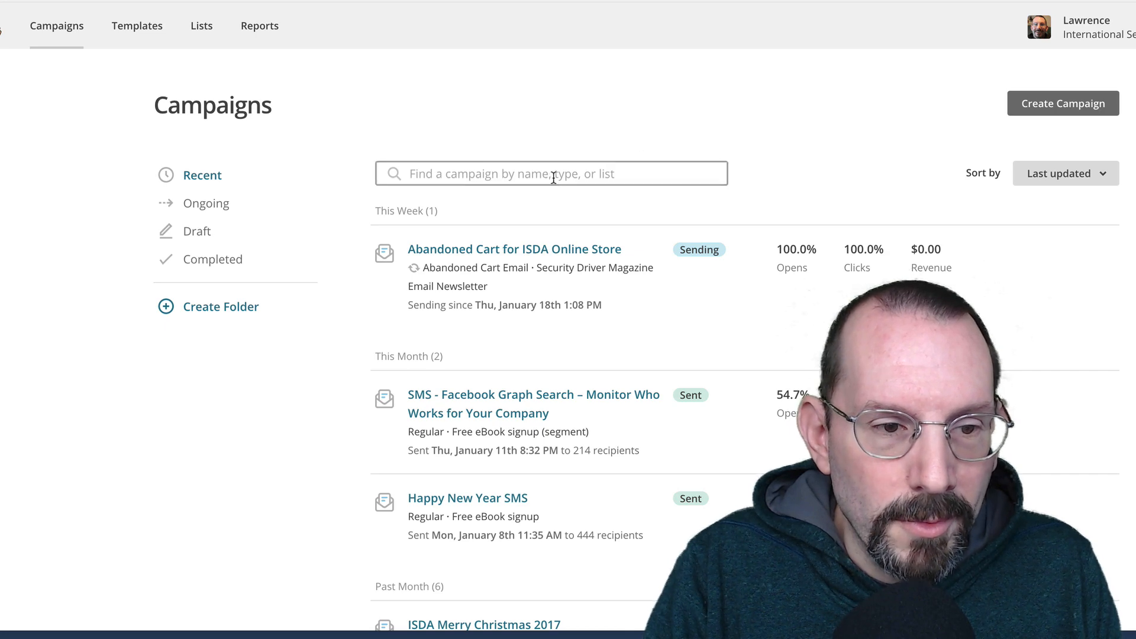
left_click(1062, 103)
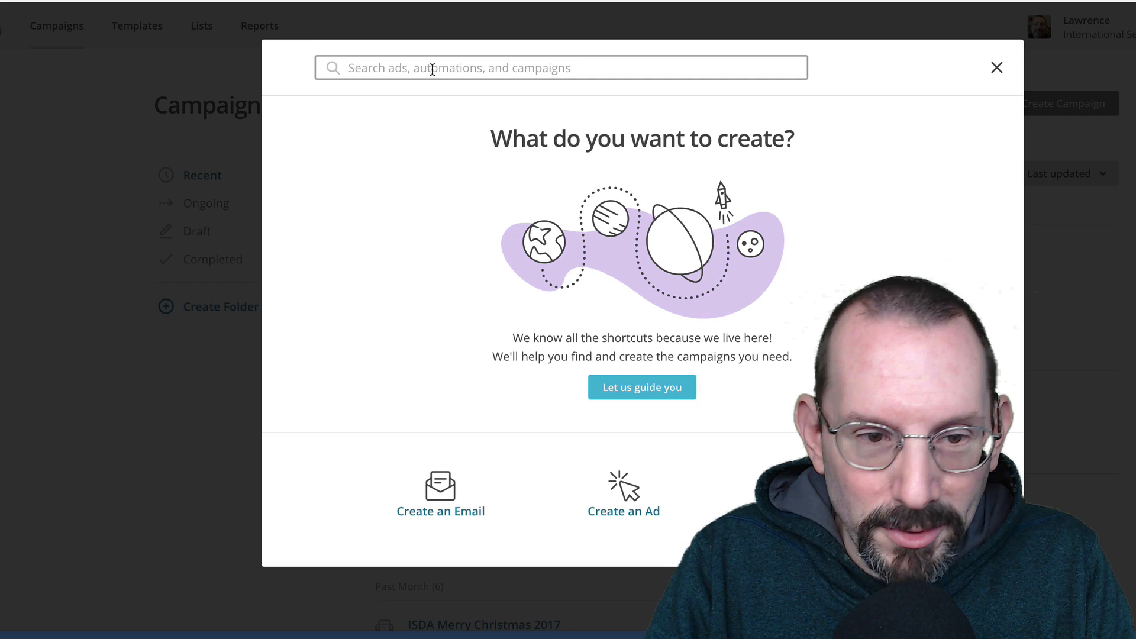
Search the create chooser for "pop" to list the pop-up related options.
left_click(560, 68)
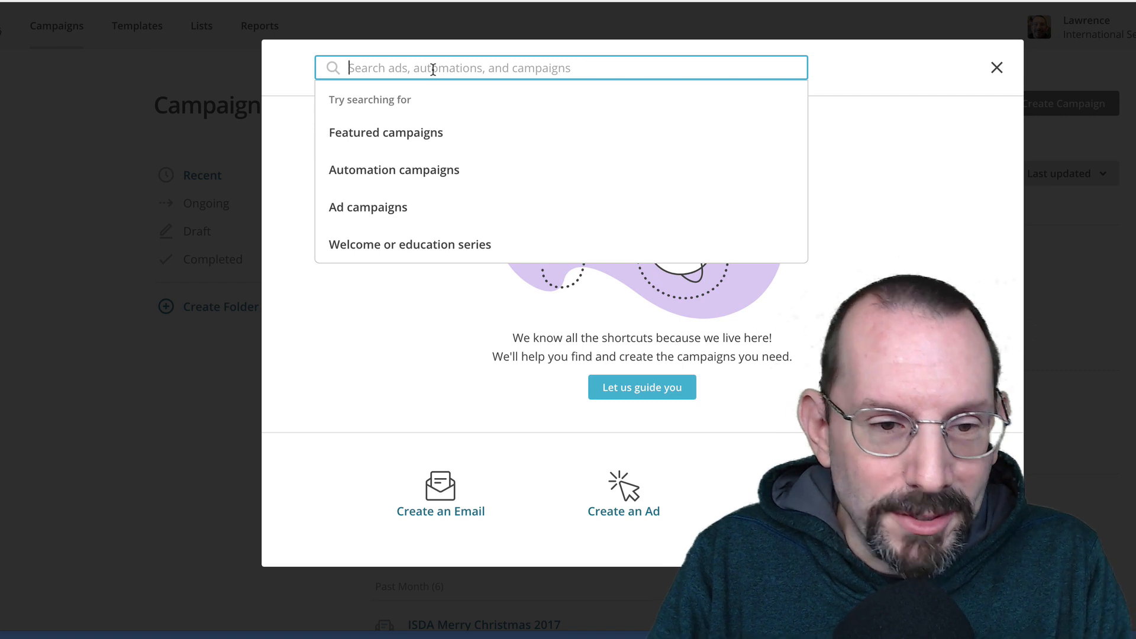
type("pop")
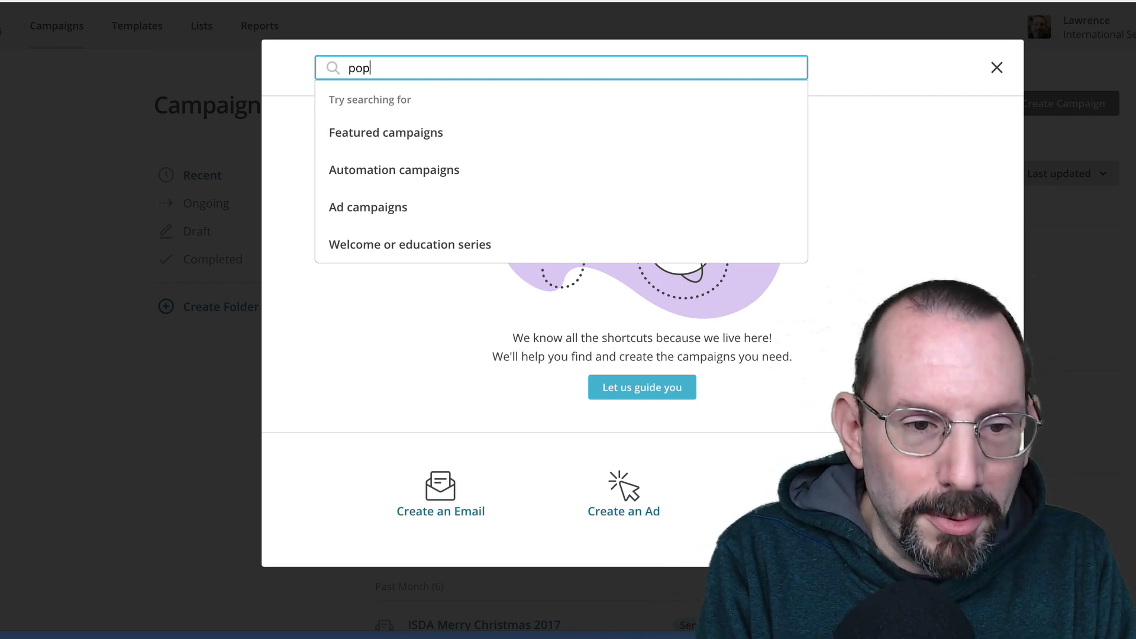
key("Enter")
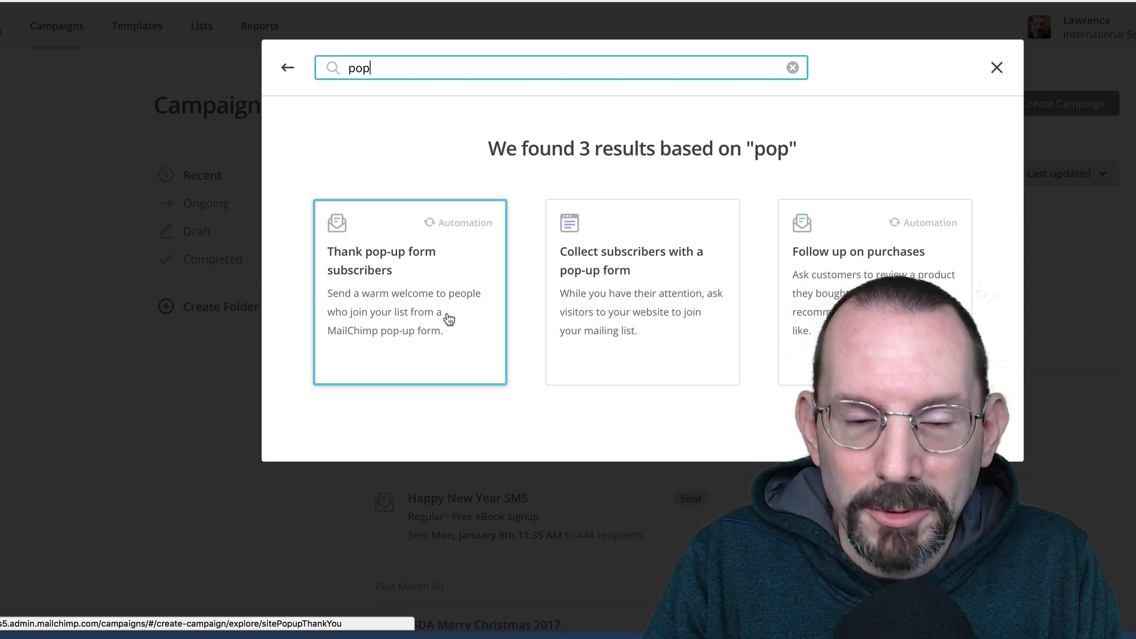
mouse_move(630, 275)
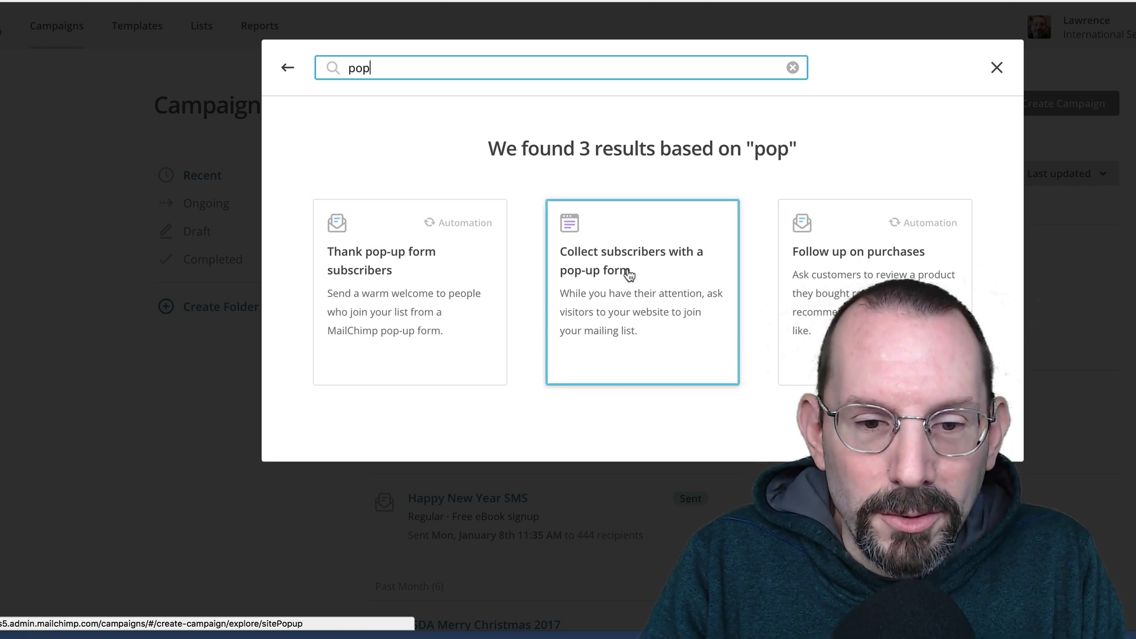
mouse_move(654, 273)
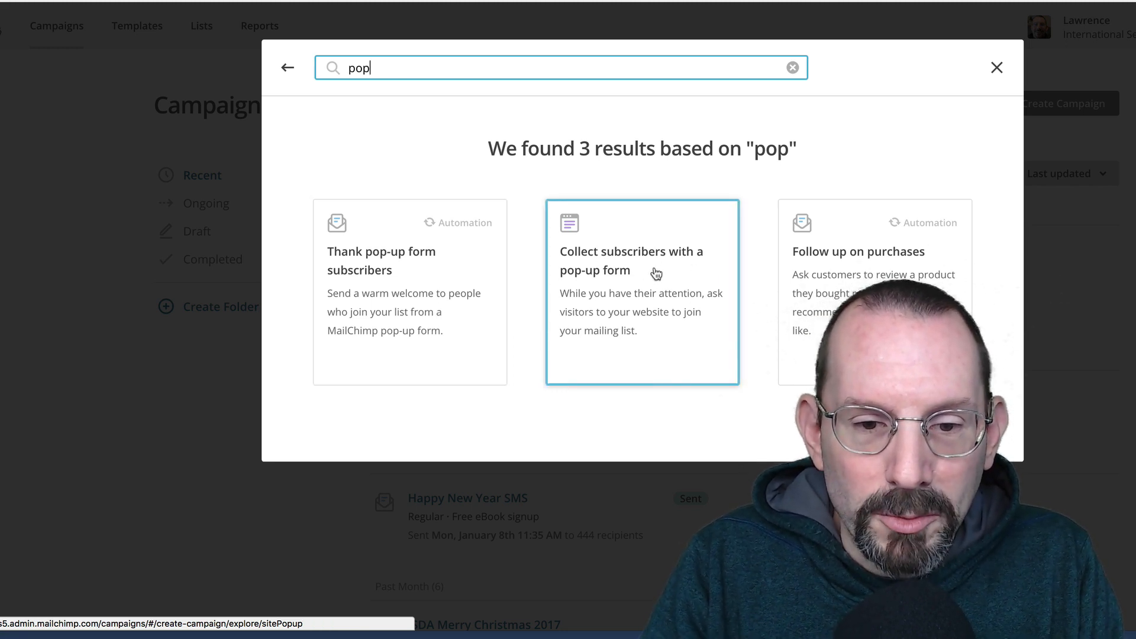
mouse_move(604, 230)
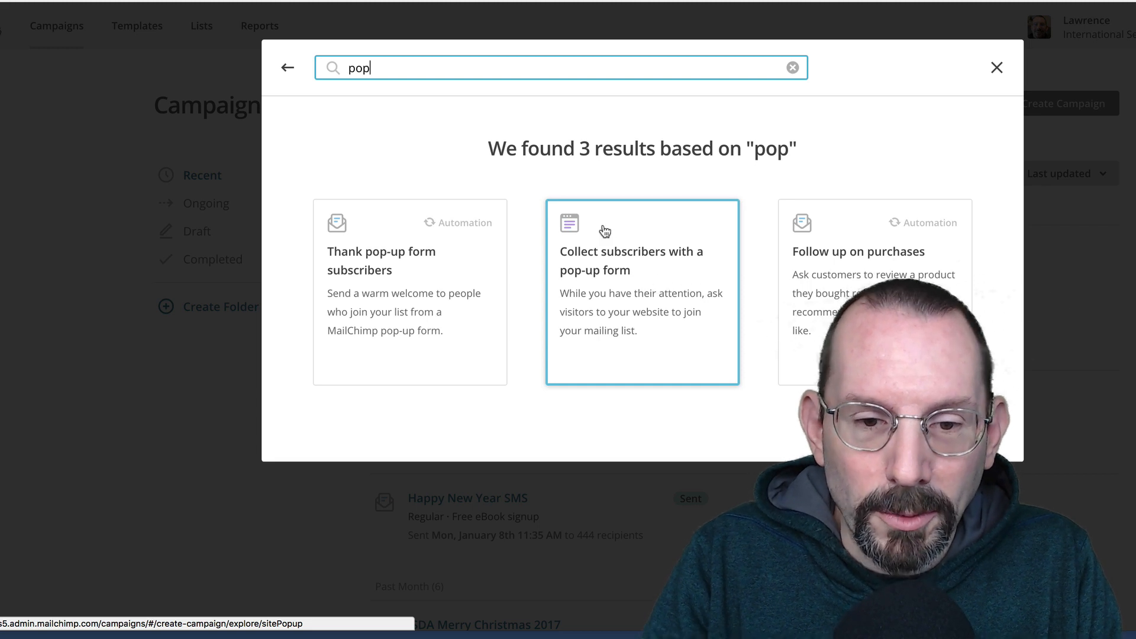
Begin a 'Collect subscribers with a pop-up form' for the Free eBook signup list.
left_click(641, 292)
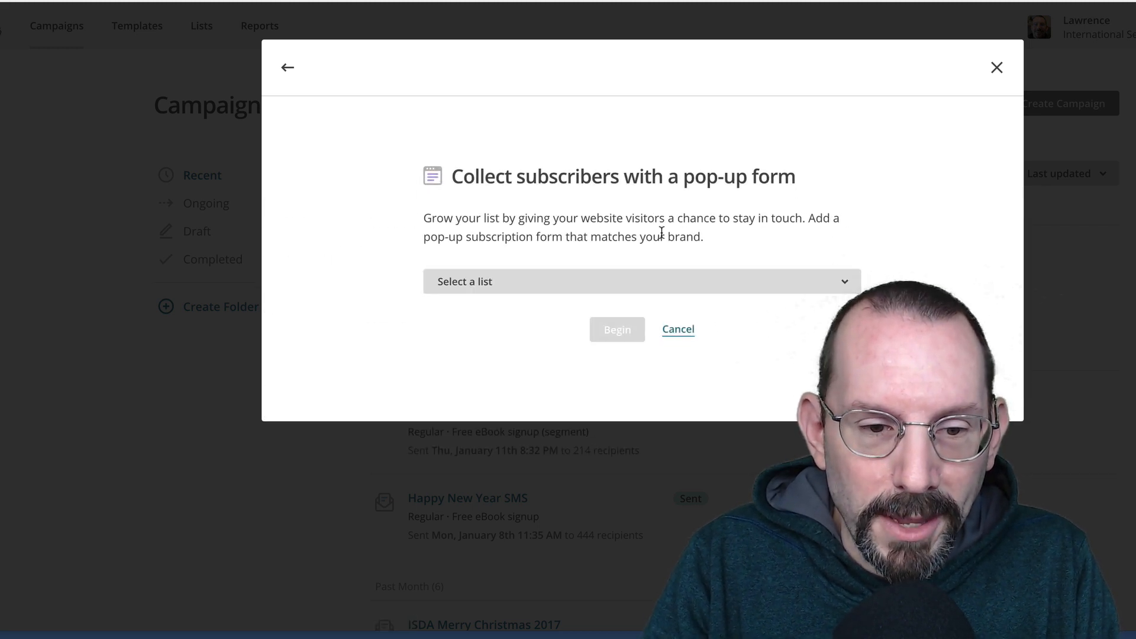
left_click(640, 281)
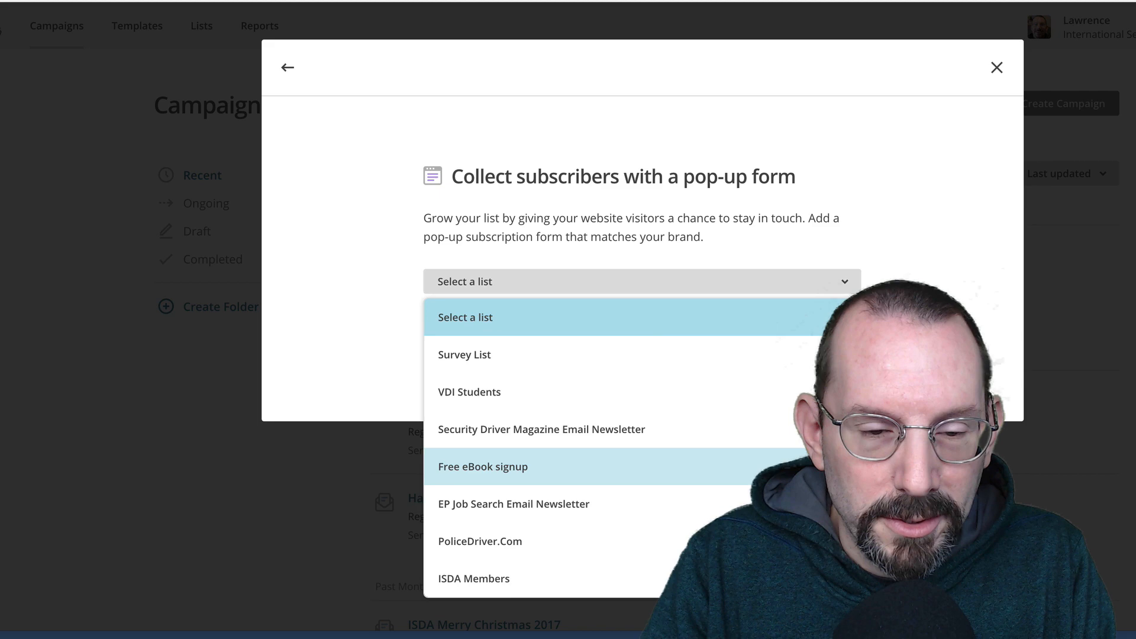
left_click(482, 466)
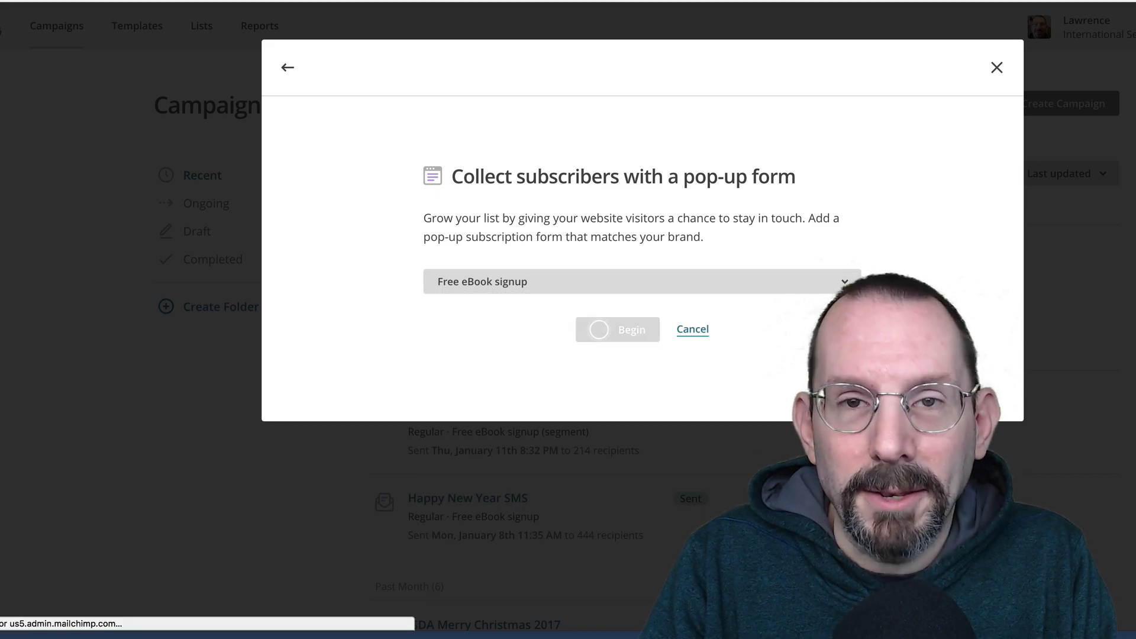
left_click(616, 329)
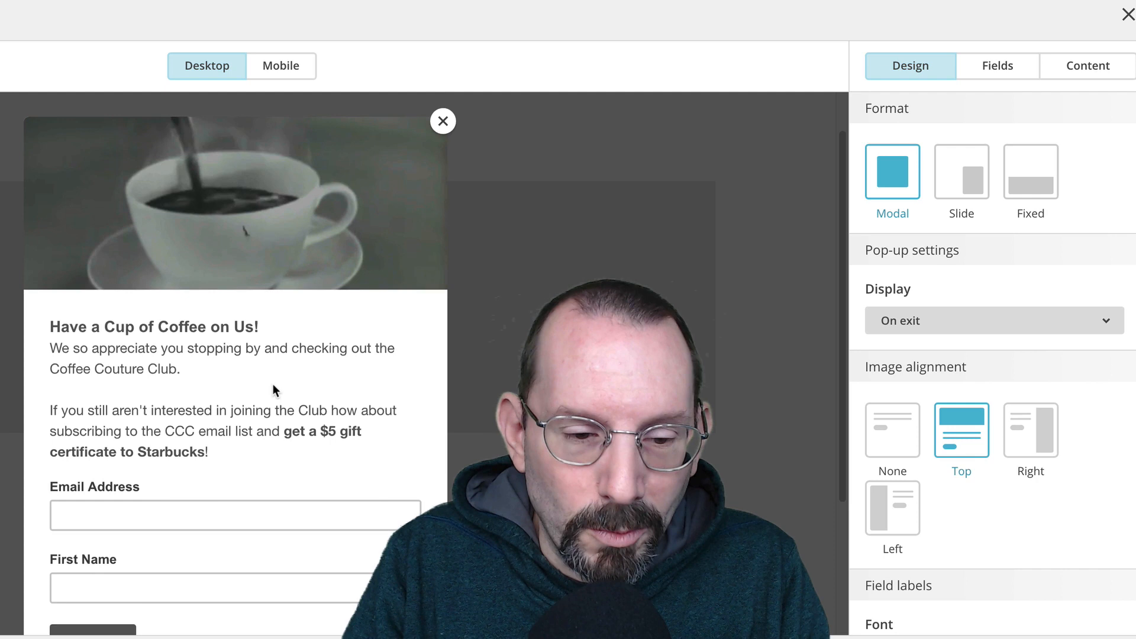
scroll("down", 3)
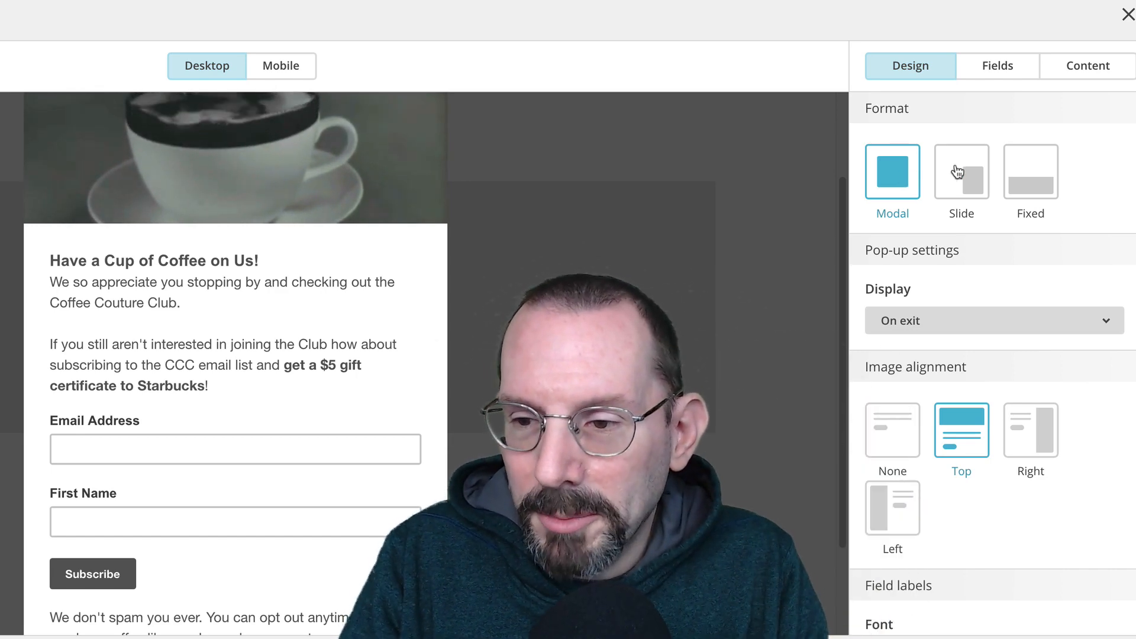
left_click(961, 172)
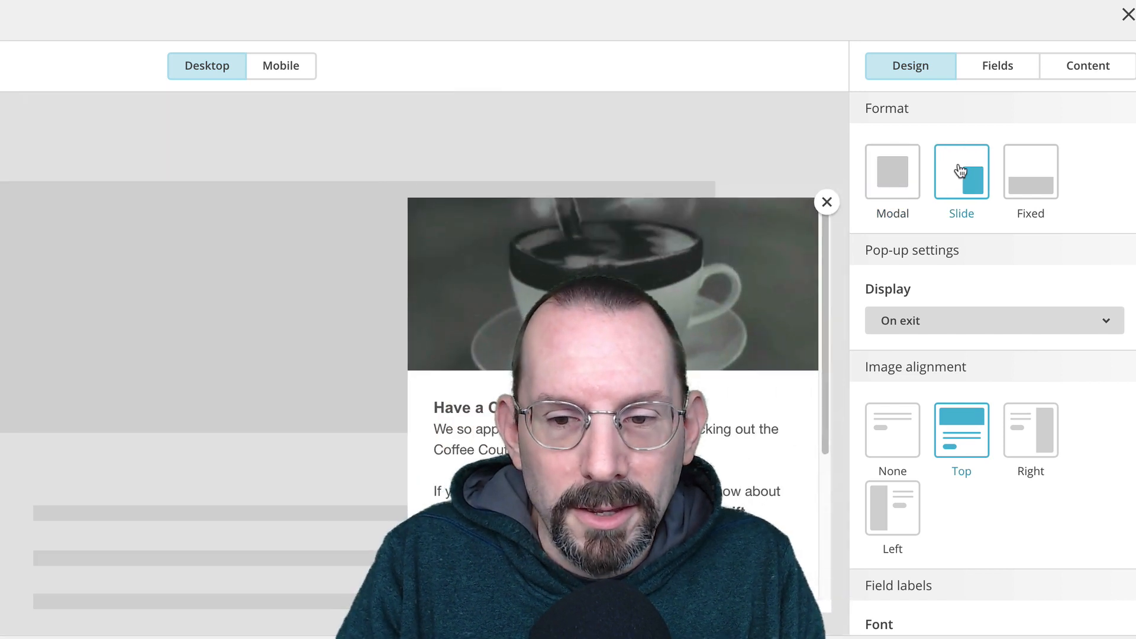
left_click(1030, 171)
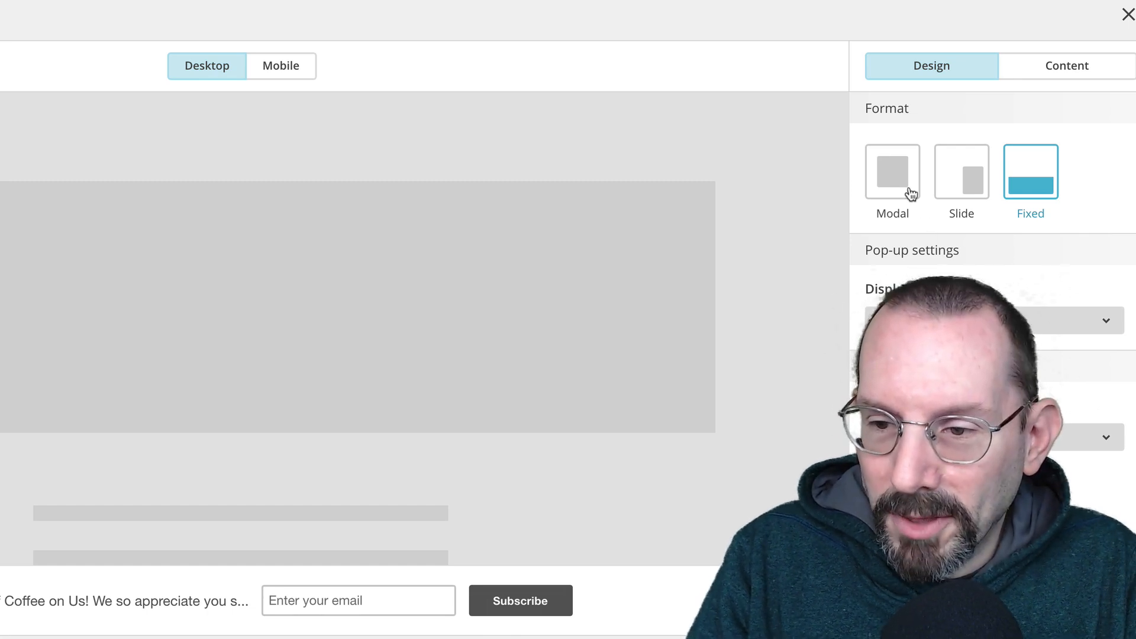
left_click(893, 172)
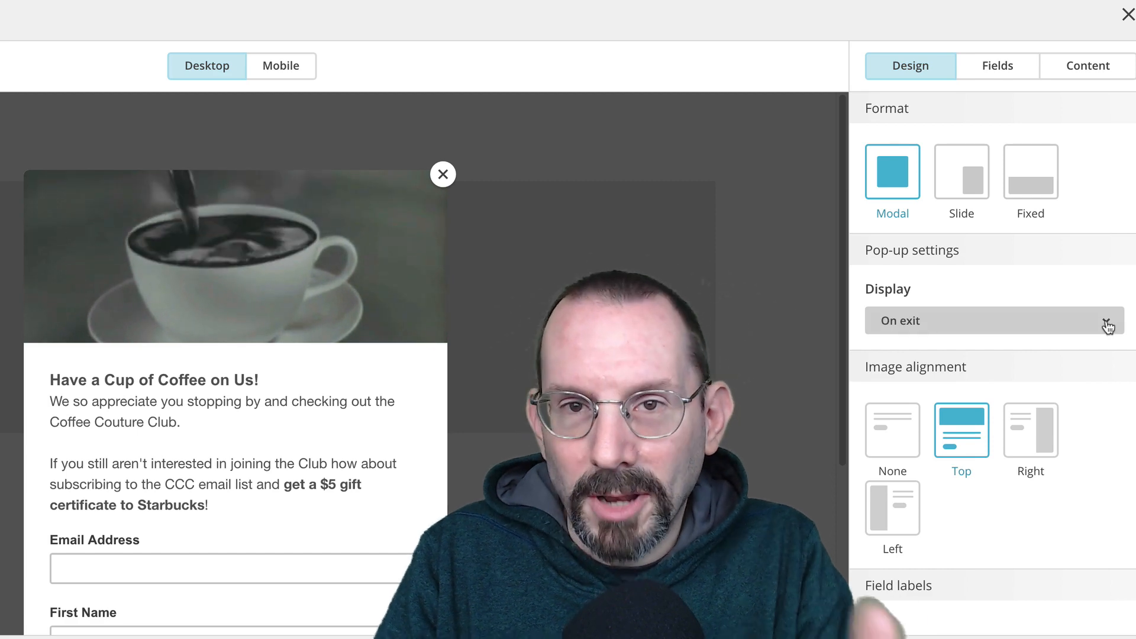
left_click(993, 320)
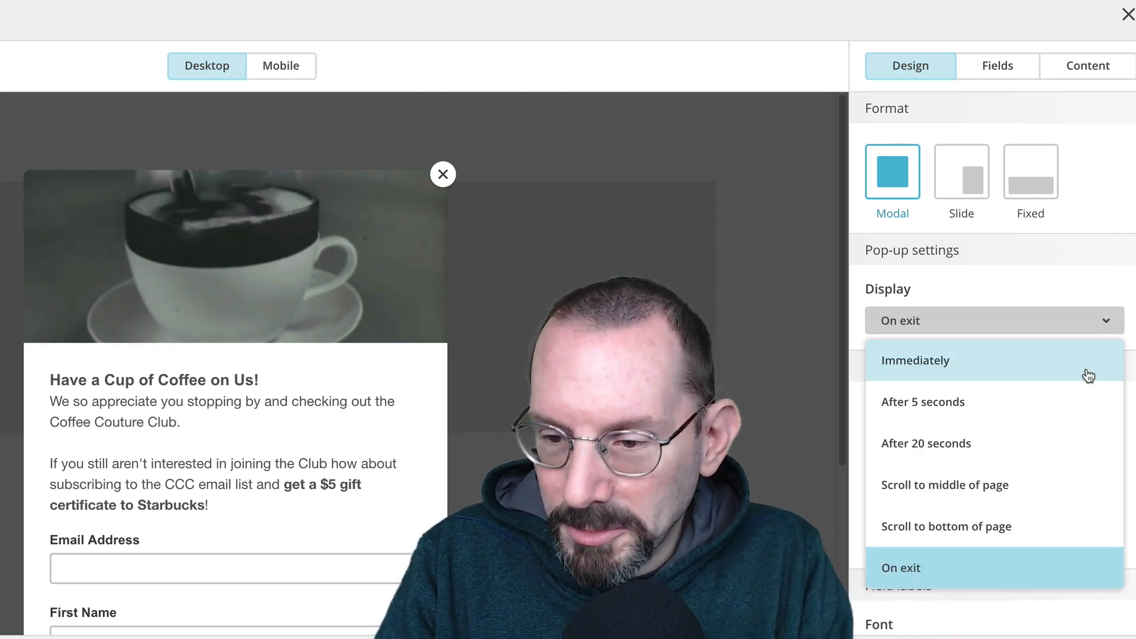
mouse_move(1070, 442)
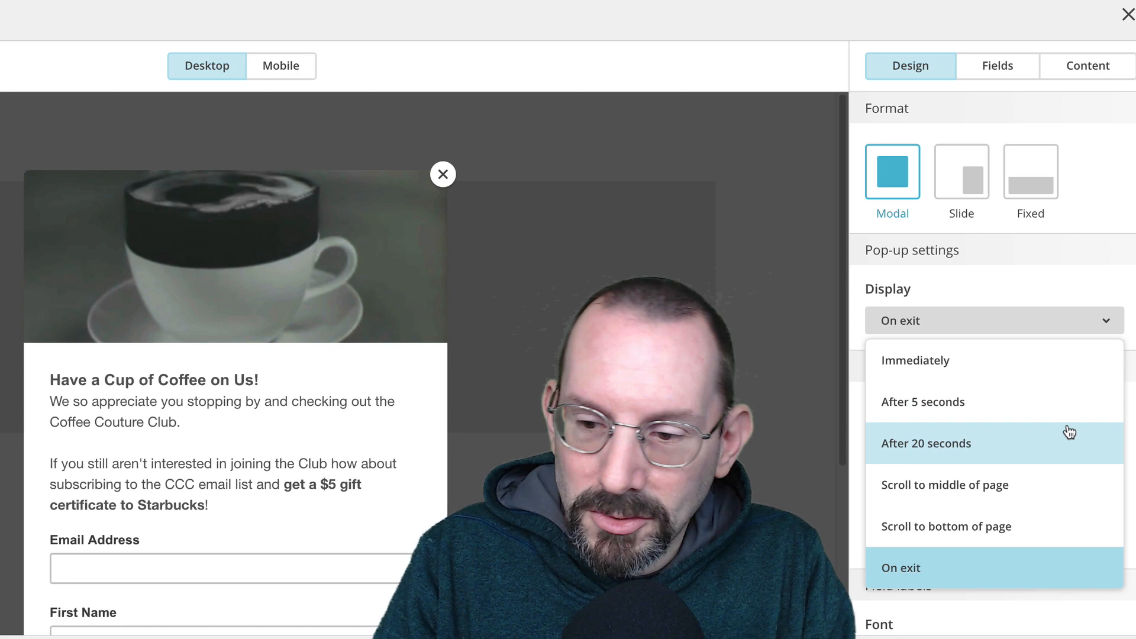
mouse_move(944, 485)
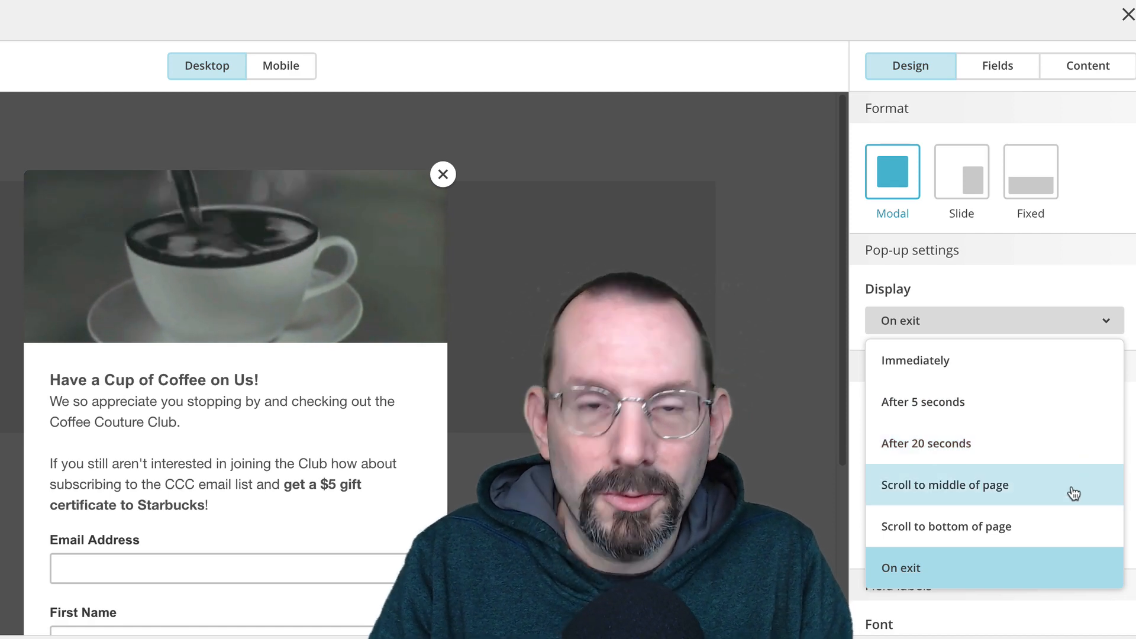
left_click(901, 567)
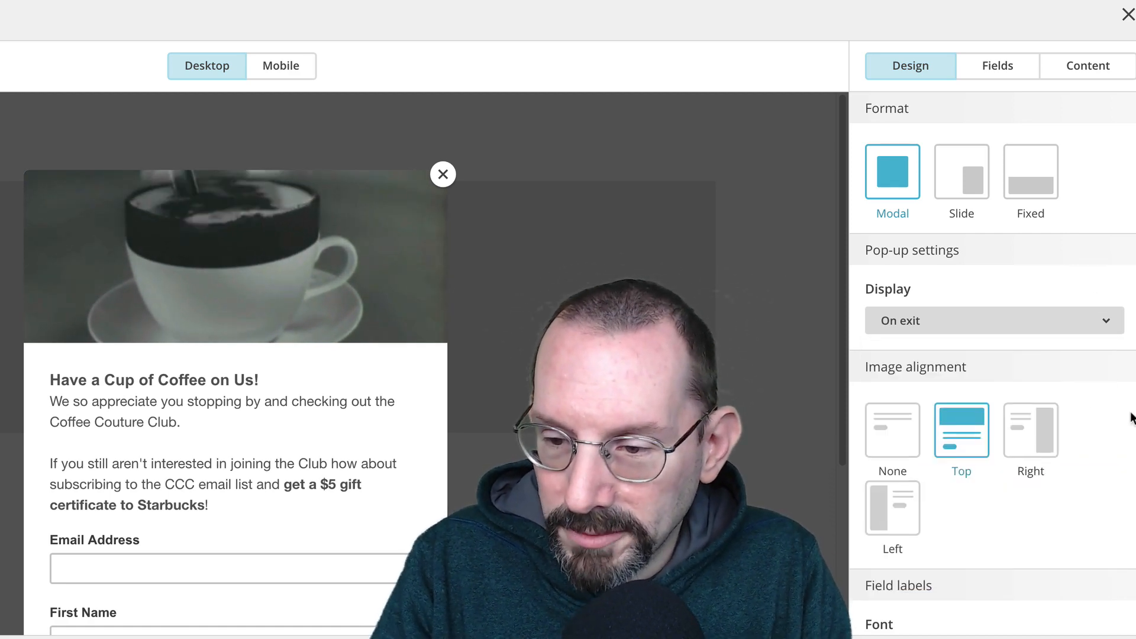
scroll("down", 3)
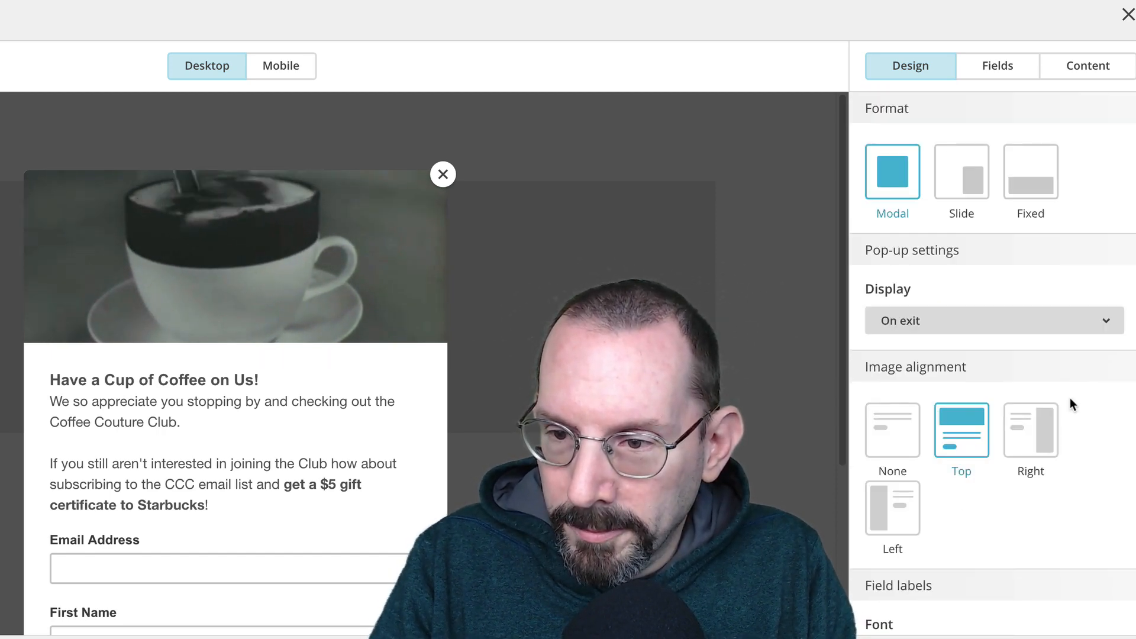
scroll("down", 3)
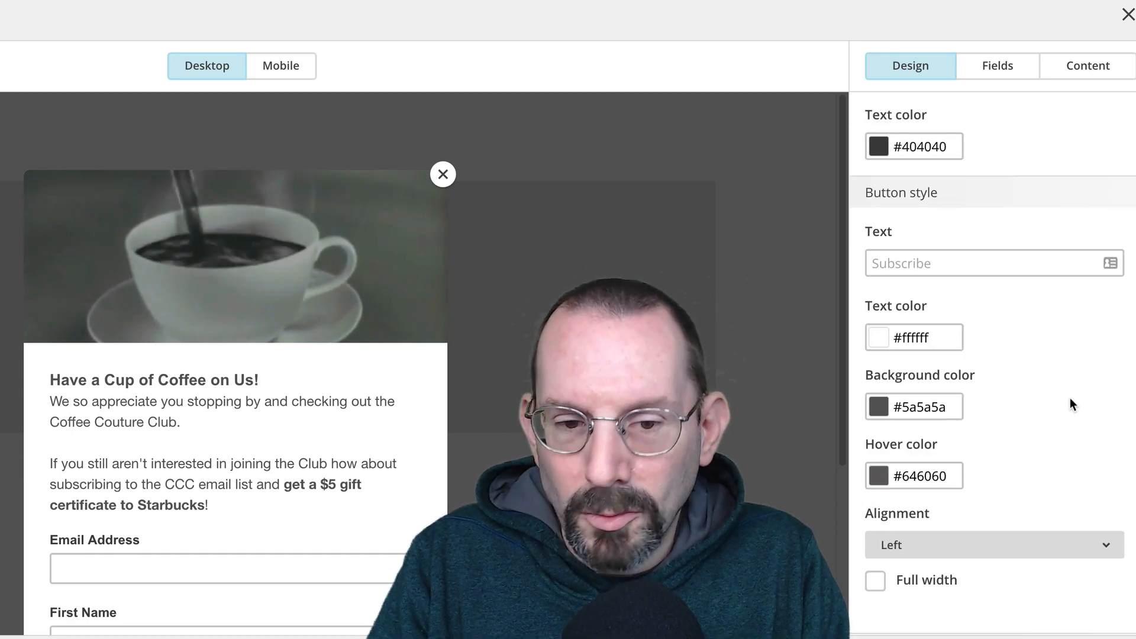
scroll("down", 3)
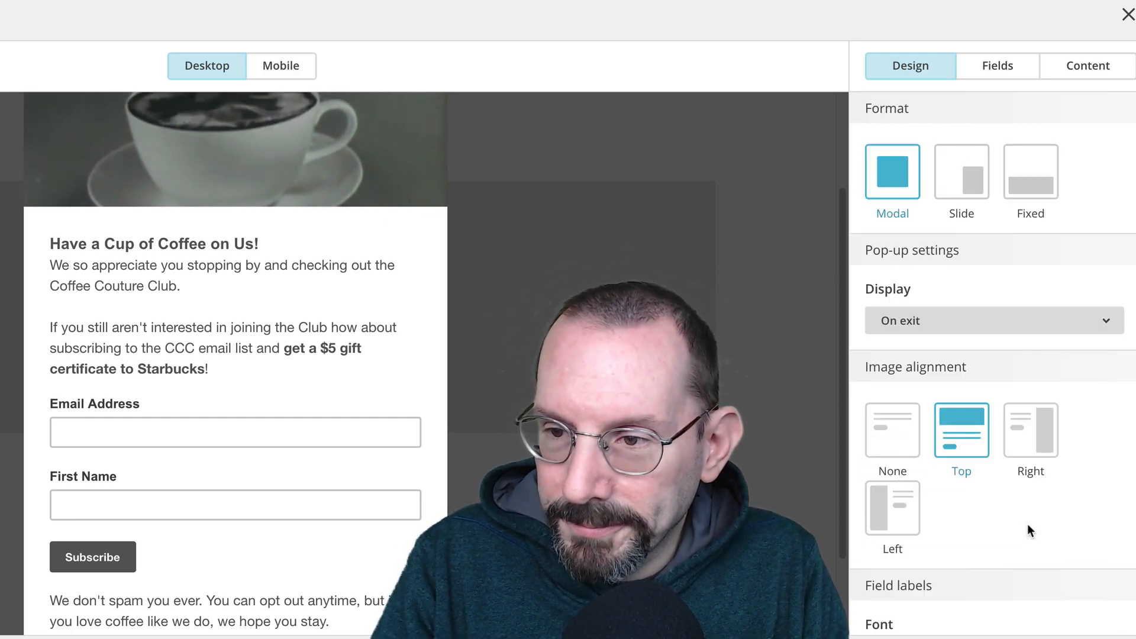
Enable the Last Name field and move it above First Name.
left_click(997, 65)
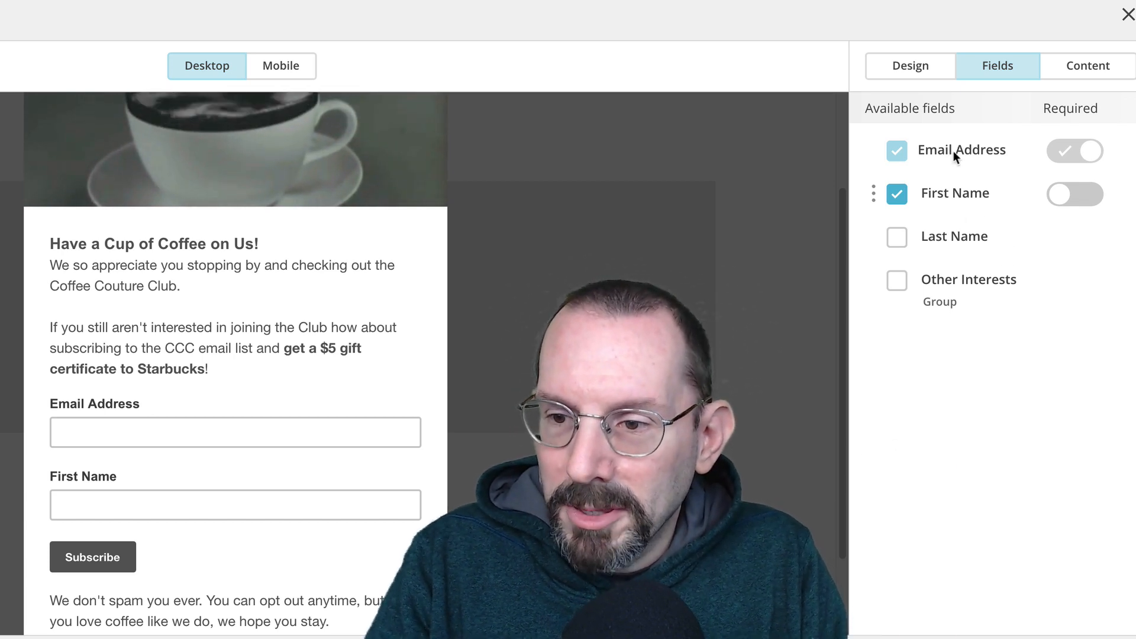
mouse_move(956, 254)
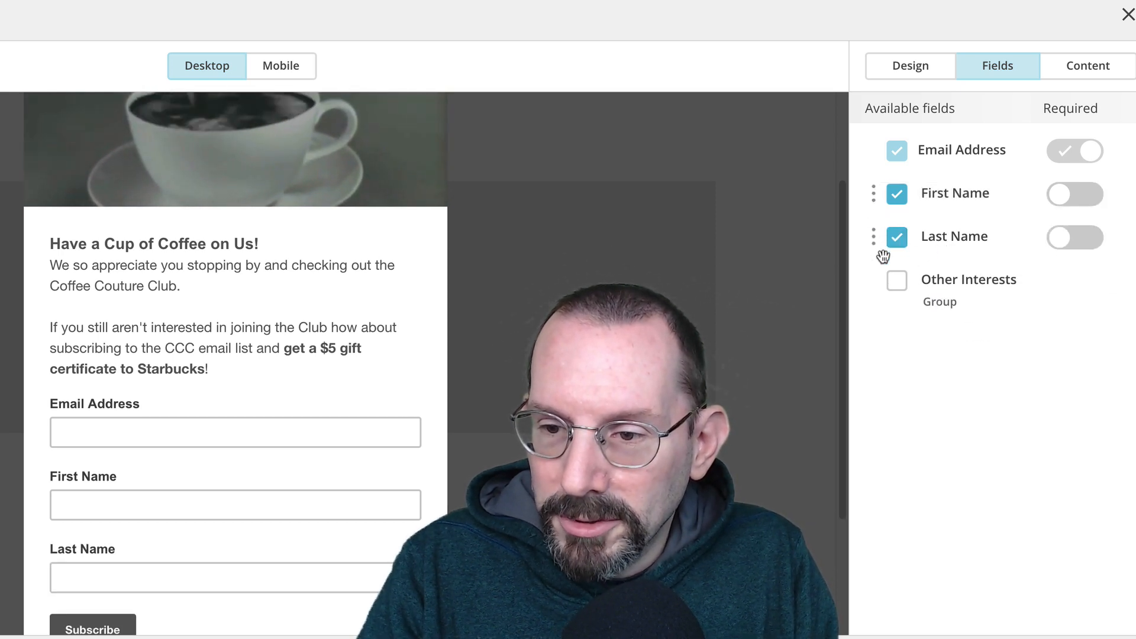
left_click_drag(954, 237, 954, 195)
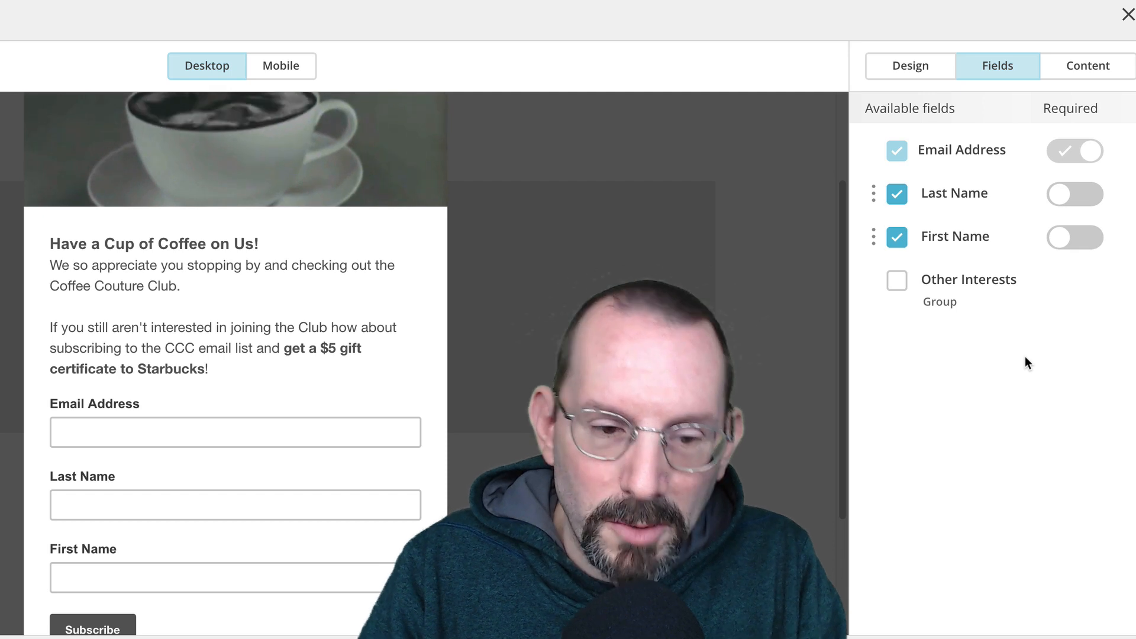
mouse_move(1003, 88)
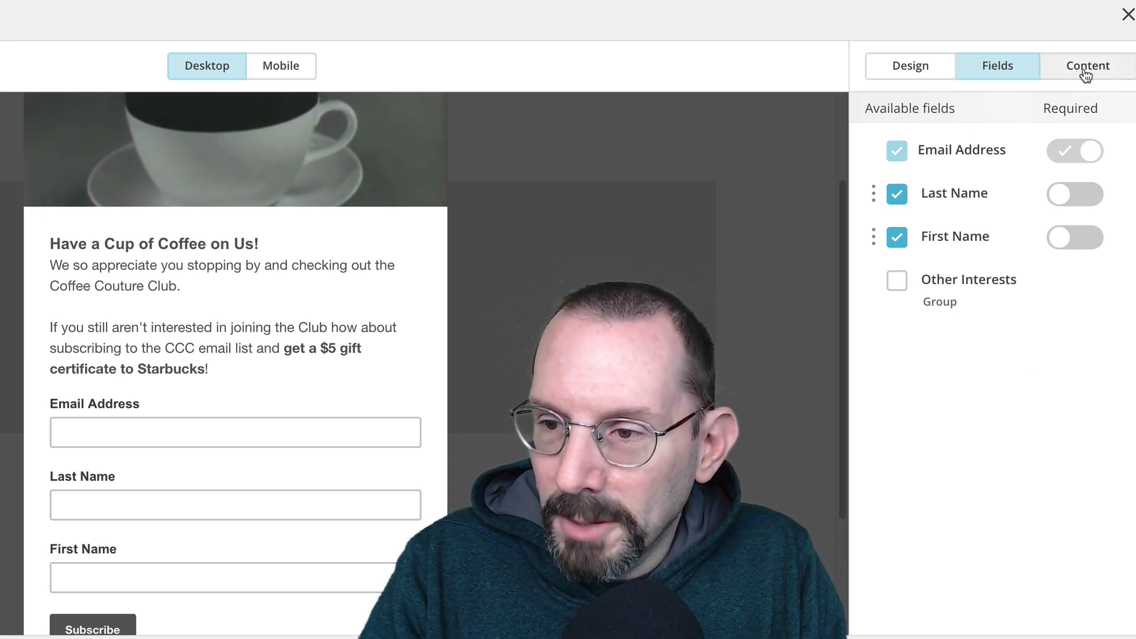
Replace the header image with the black-and-white steaming coffee cup GIF from Giphy.
left_click(1086, 66)
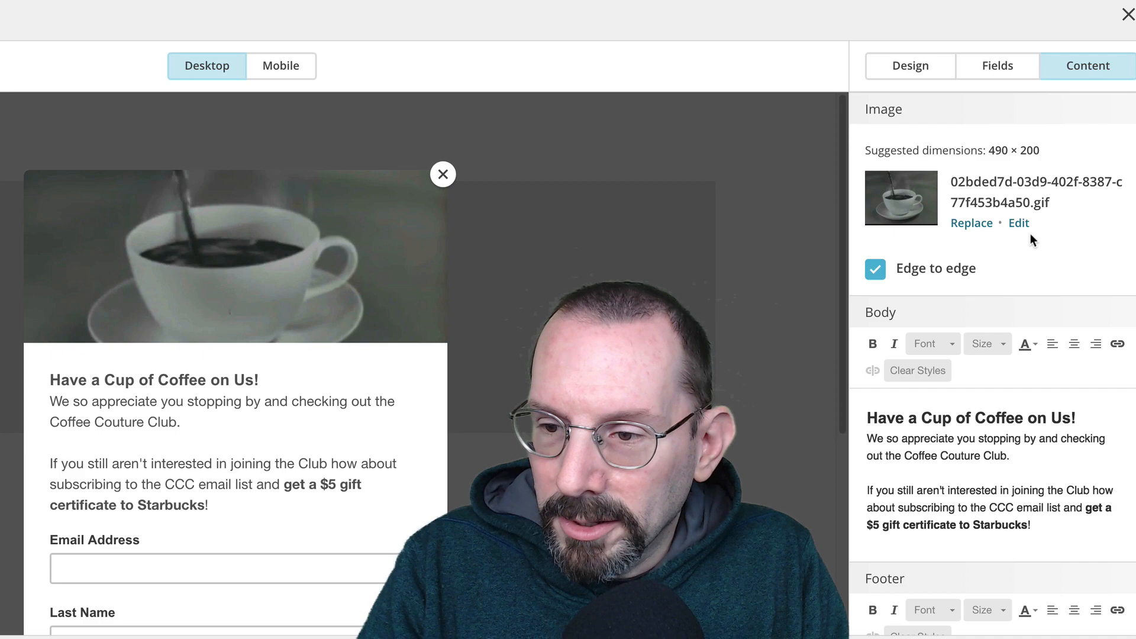
left_click(970, 222)
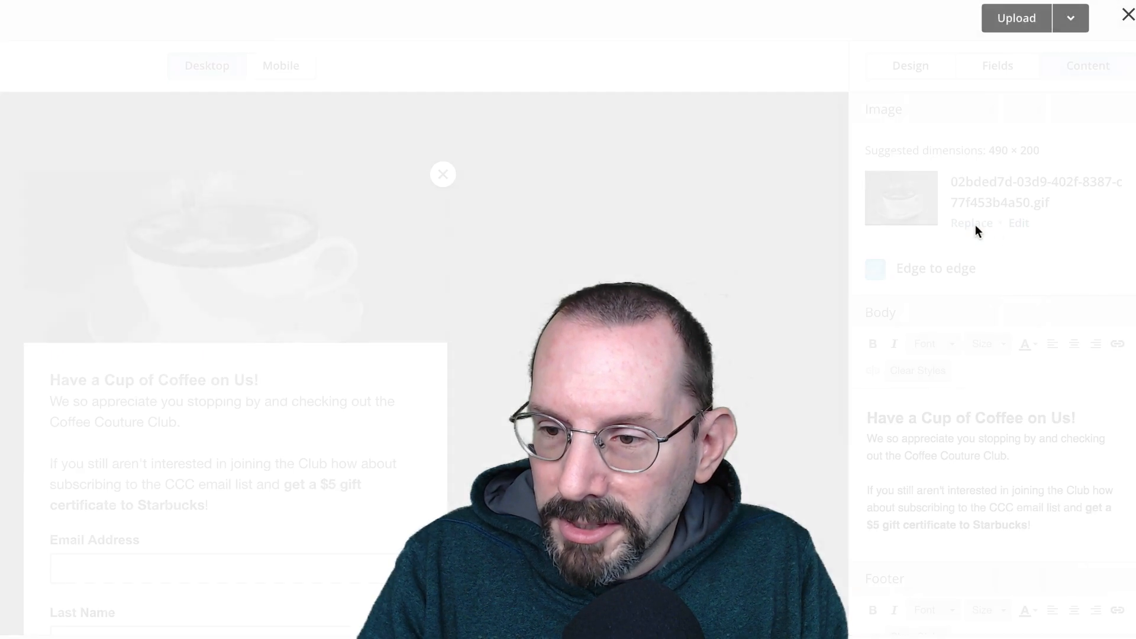
left_click(971, 223)
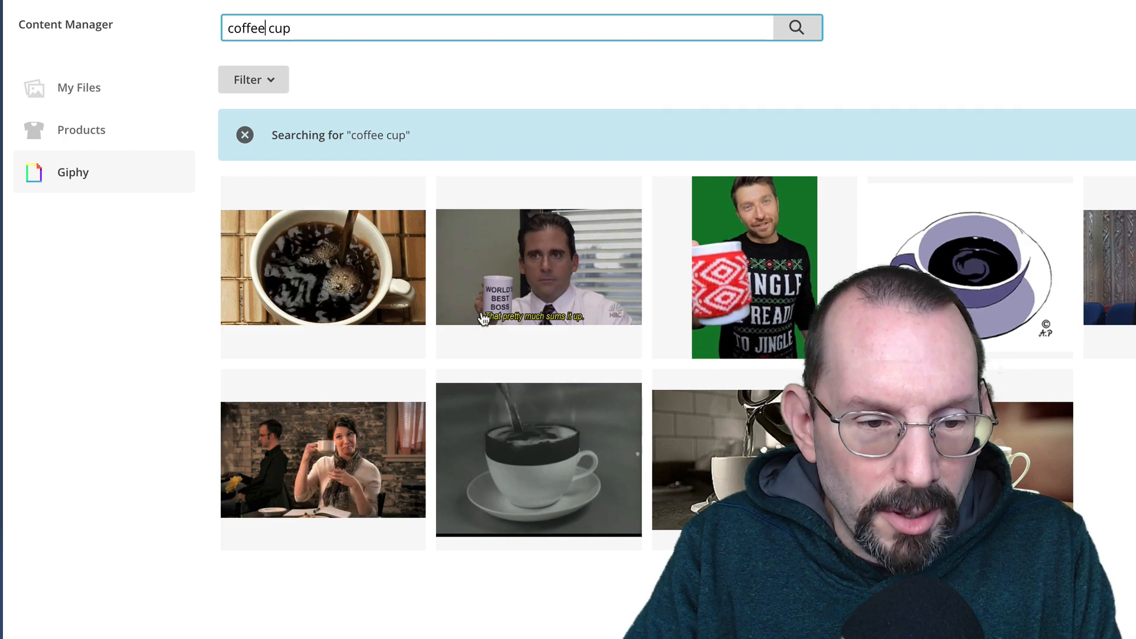
left_click(538, 459)
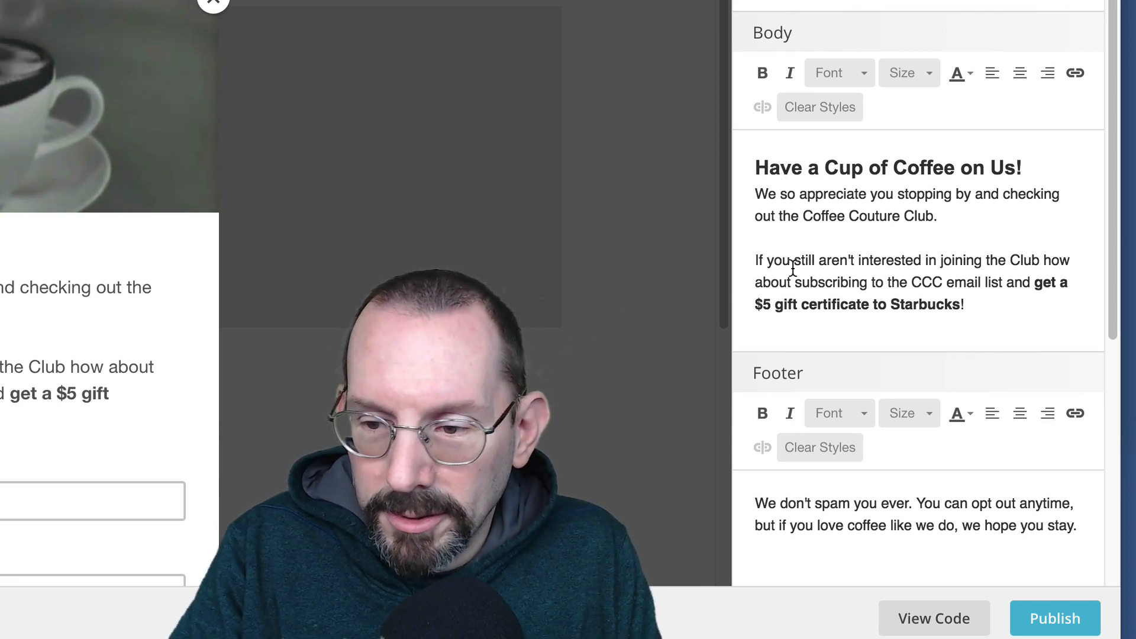
scroll("down", 3)
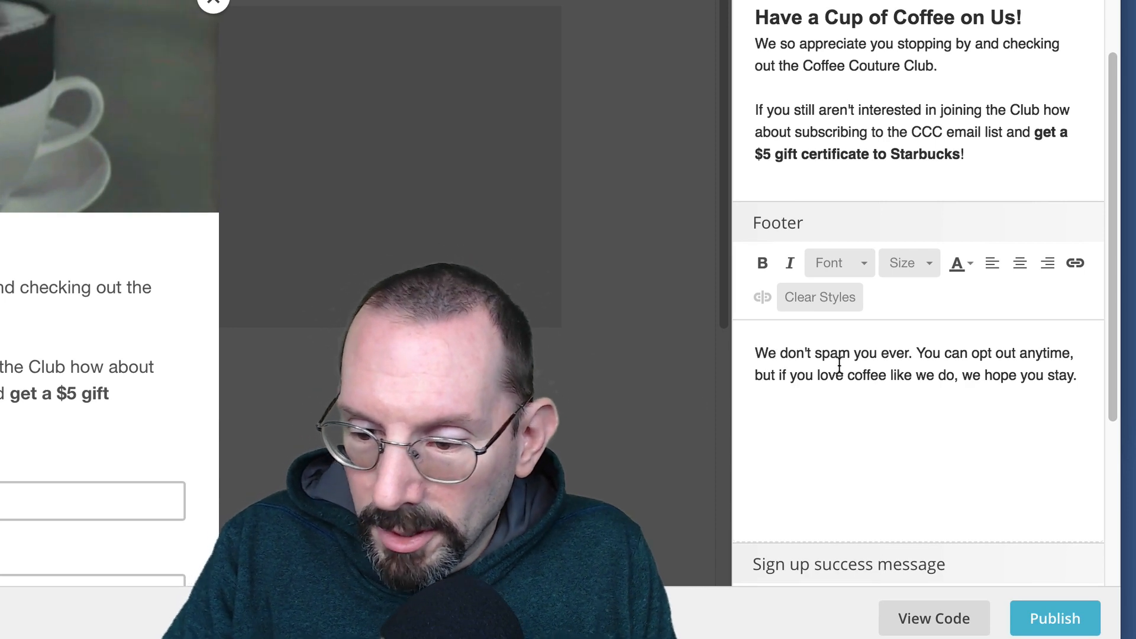
scroll("down", 3)
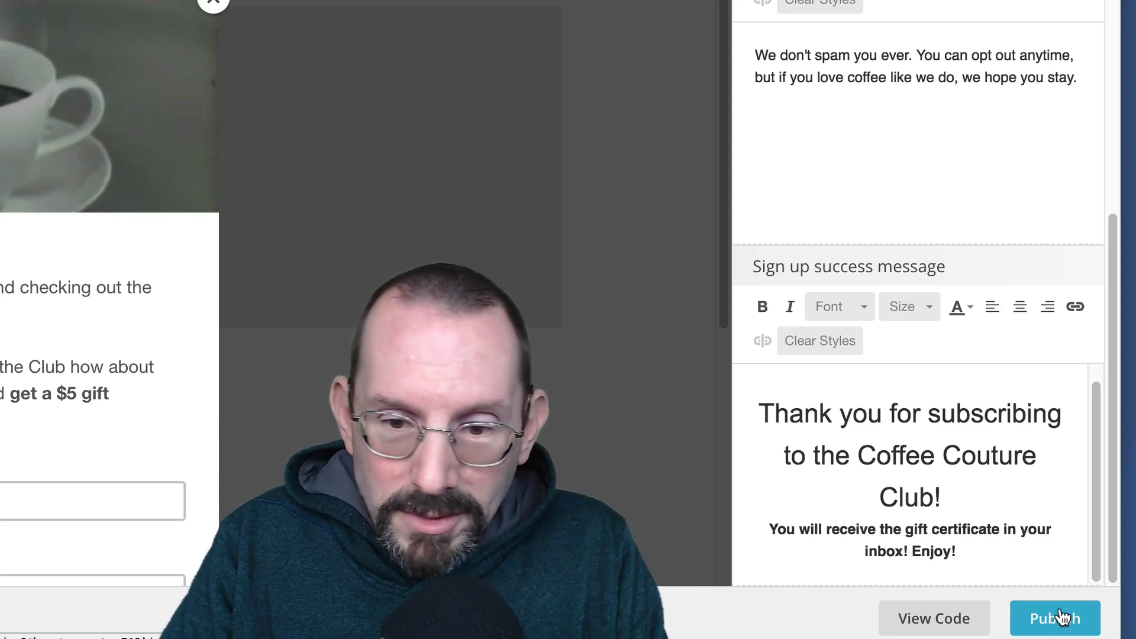
Publish the pop-up form and confirm, revealing its embed script.
left_click(1055, 618)
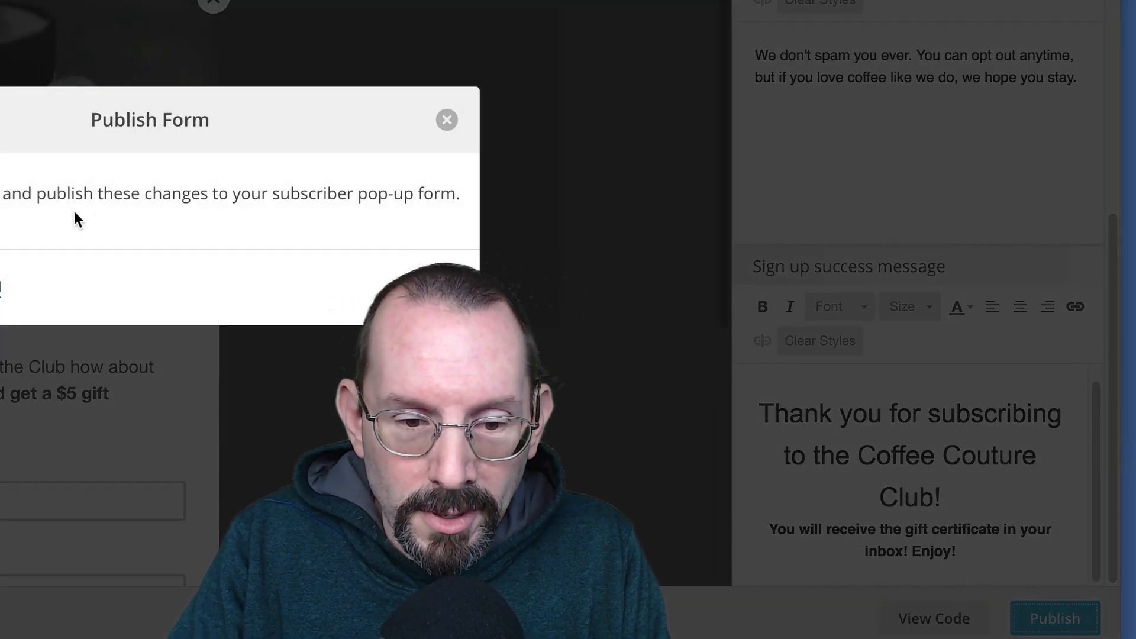
left_click(1055, 617)
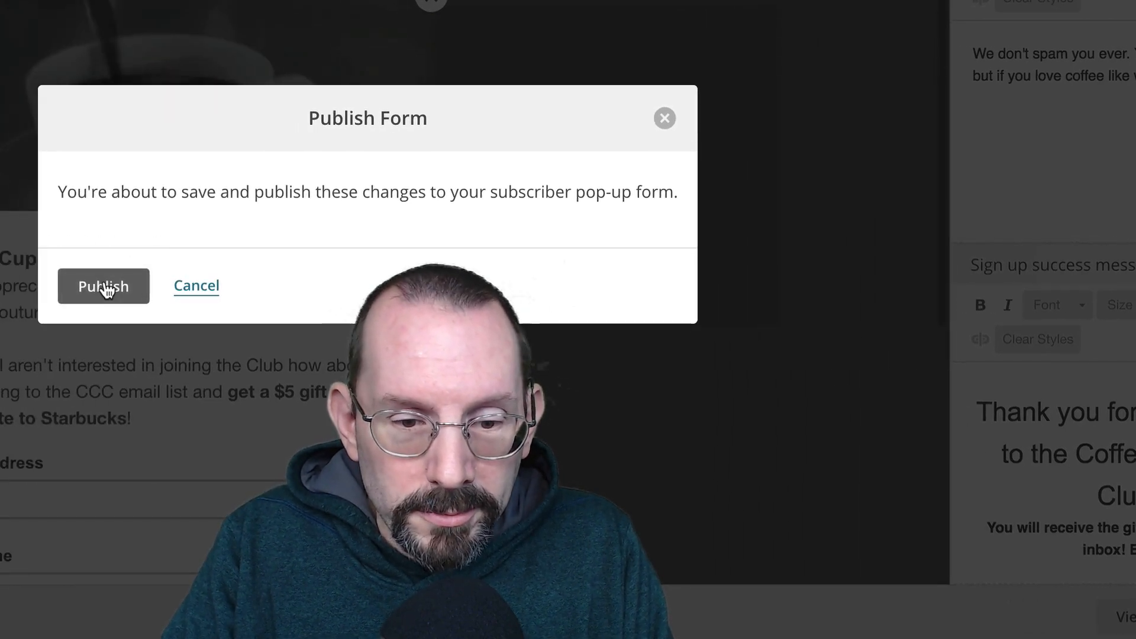
left_click(103, 285)
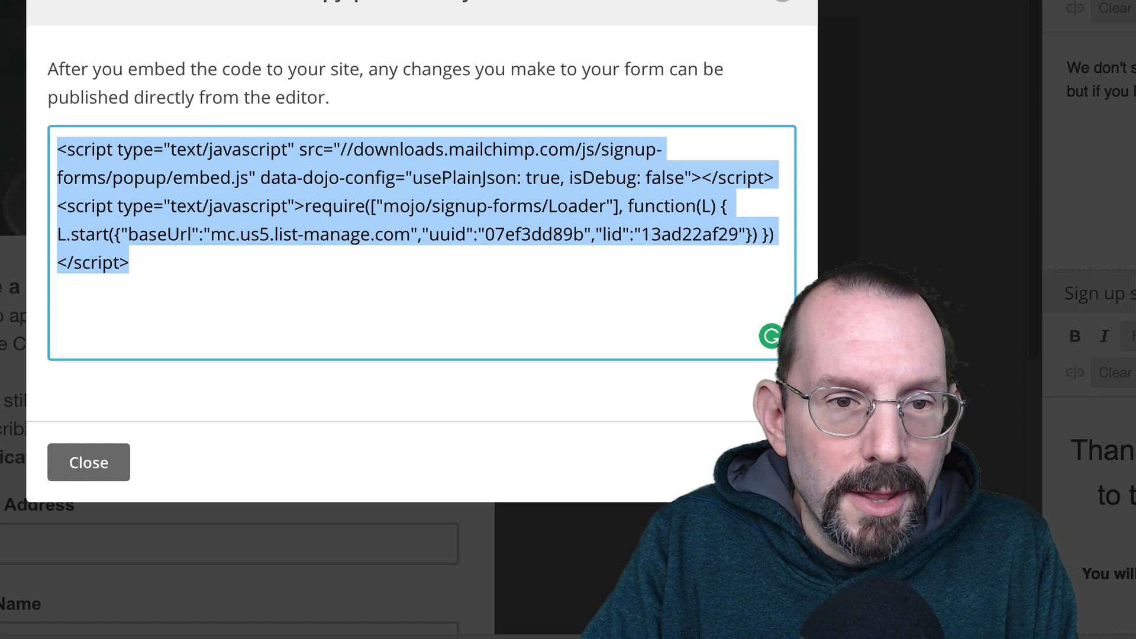
Paste the embed script after the last paragraph in the Coffee Couture Club Landing Page HTML.
left_click(88, 462)
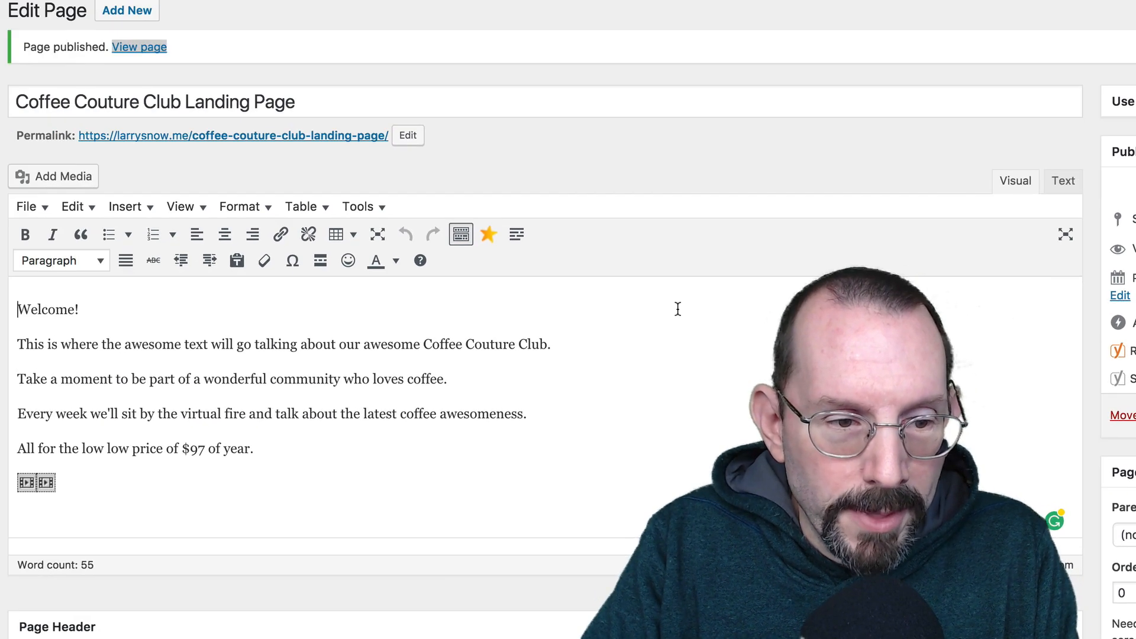
scroll("down", 3)
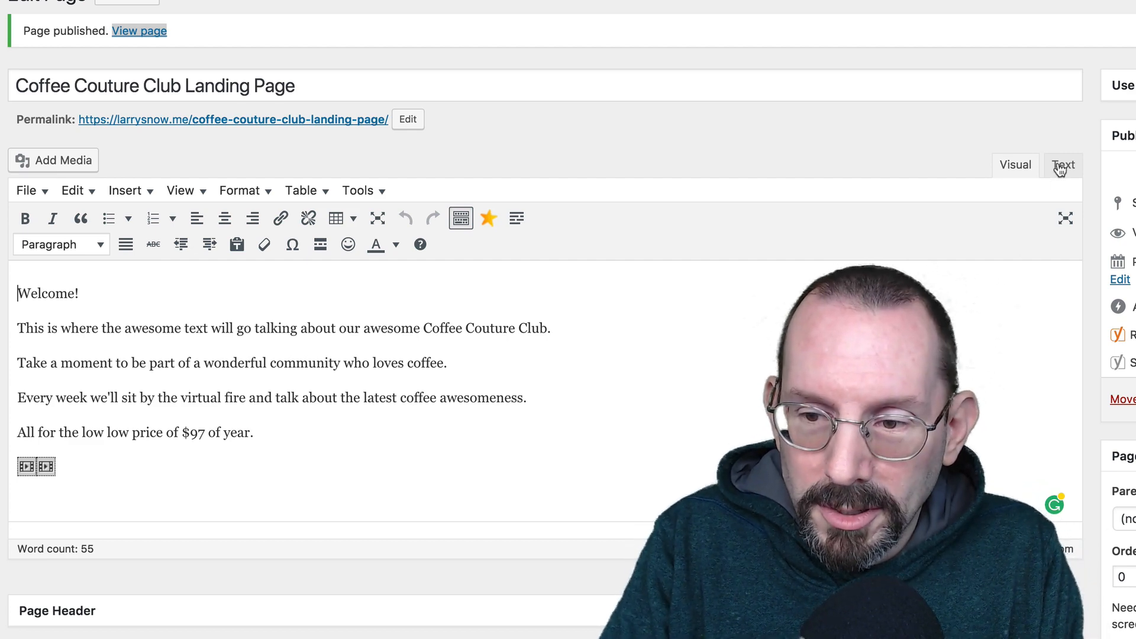
left_click(1063, 165)
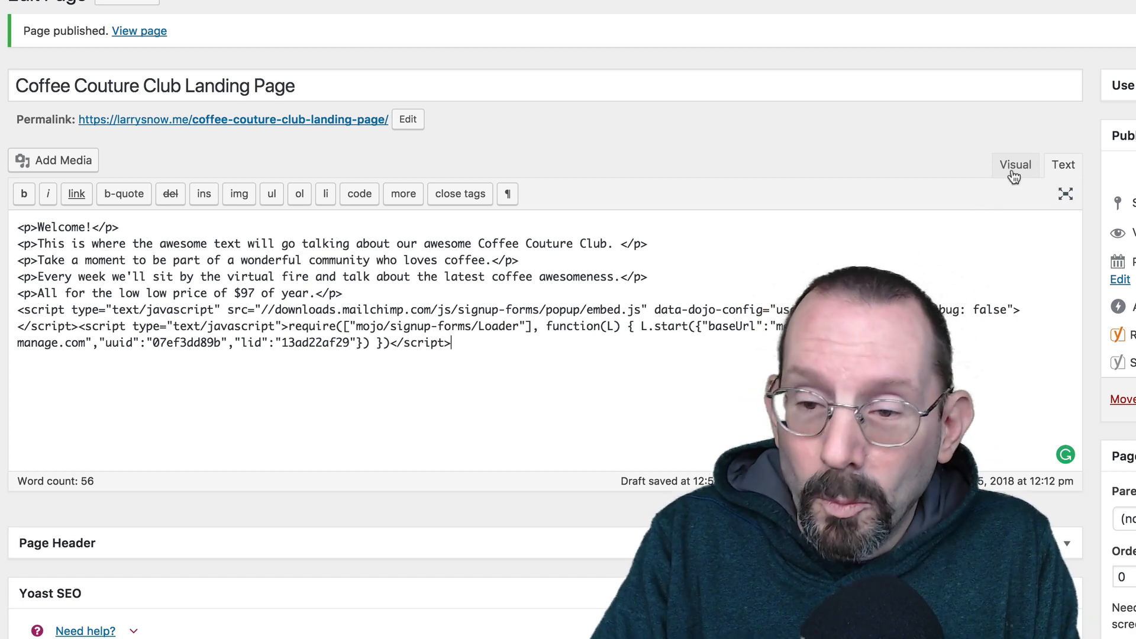
left_click(1014, 164)
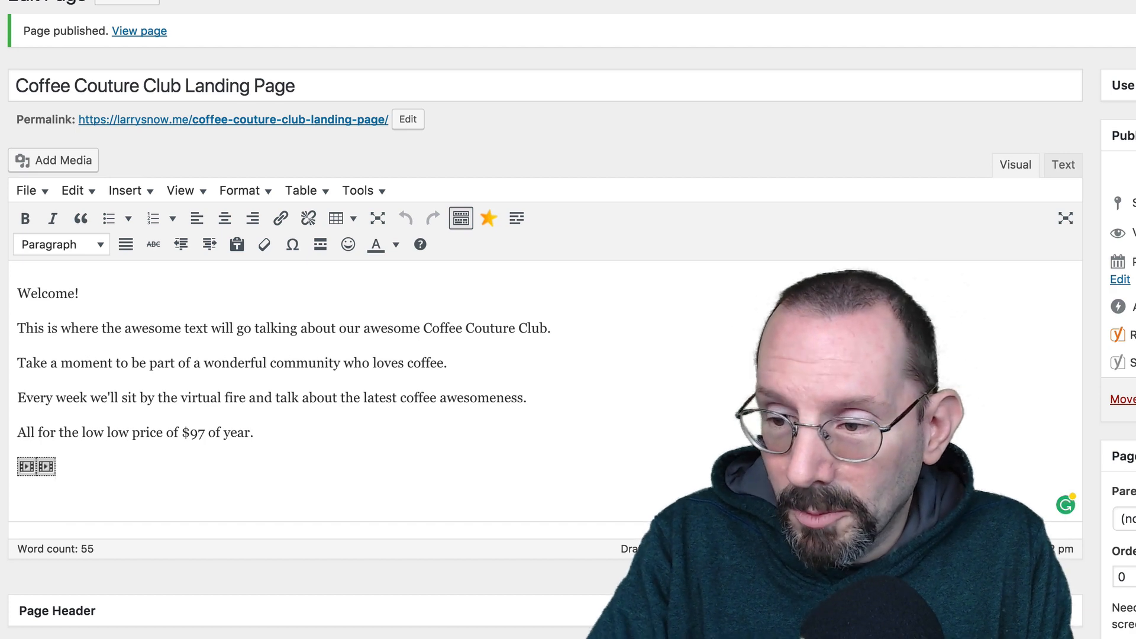
scroll("right", 3)
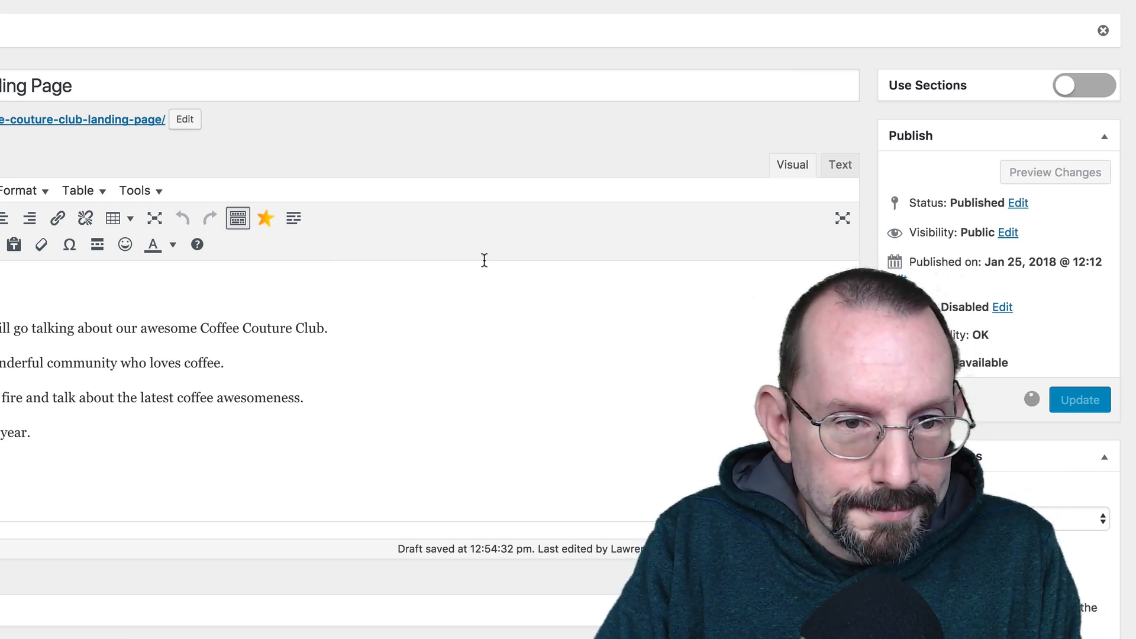
Update the landing page and open its live View page link in a new tab.
left_click(1080, 399)
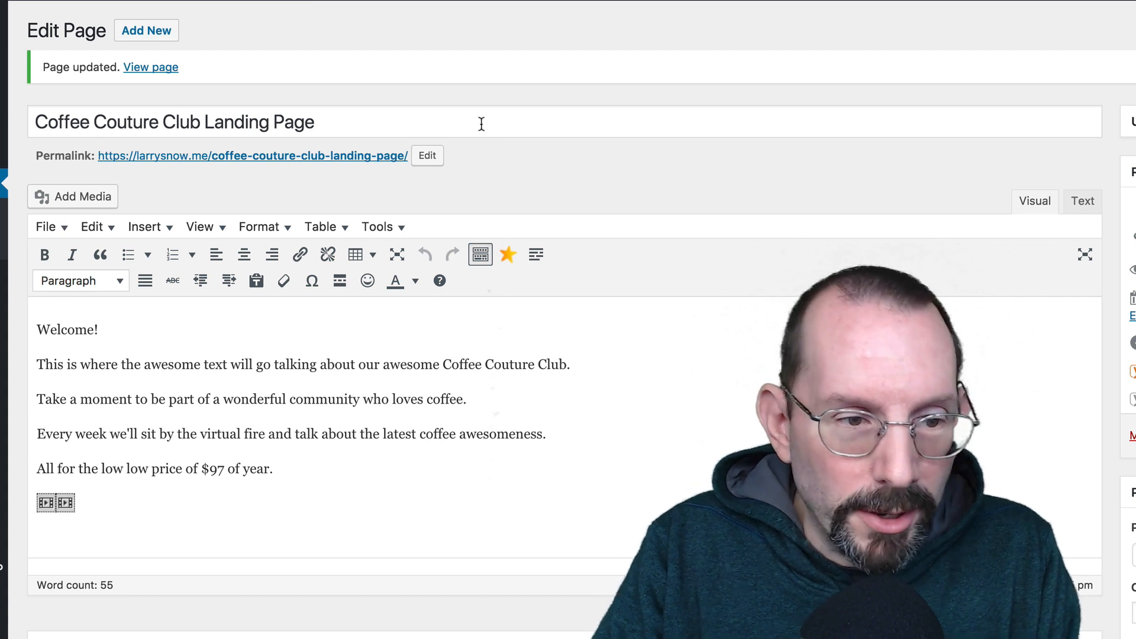
right_click(150, 66)
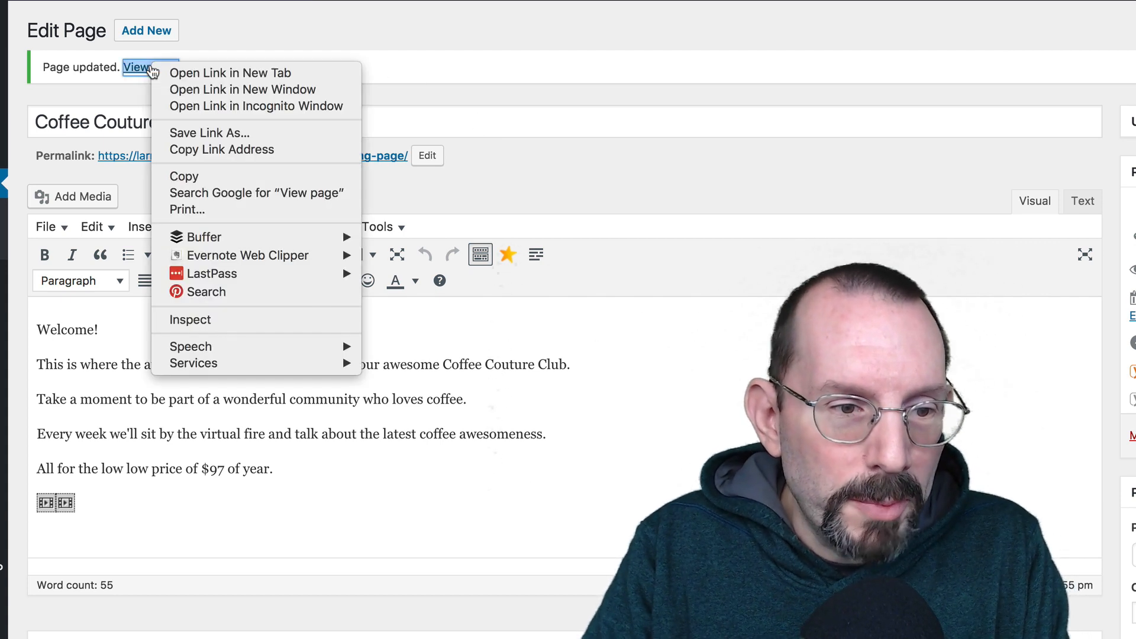
mouse_move(255, 105)
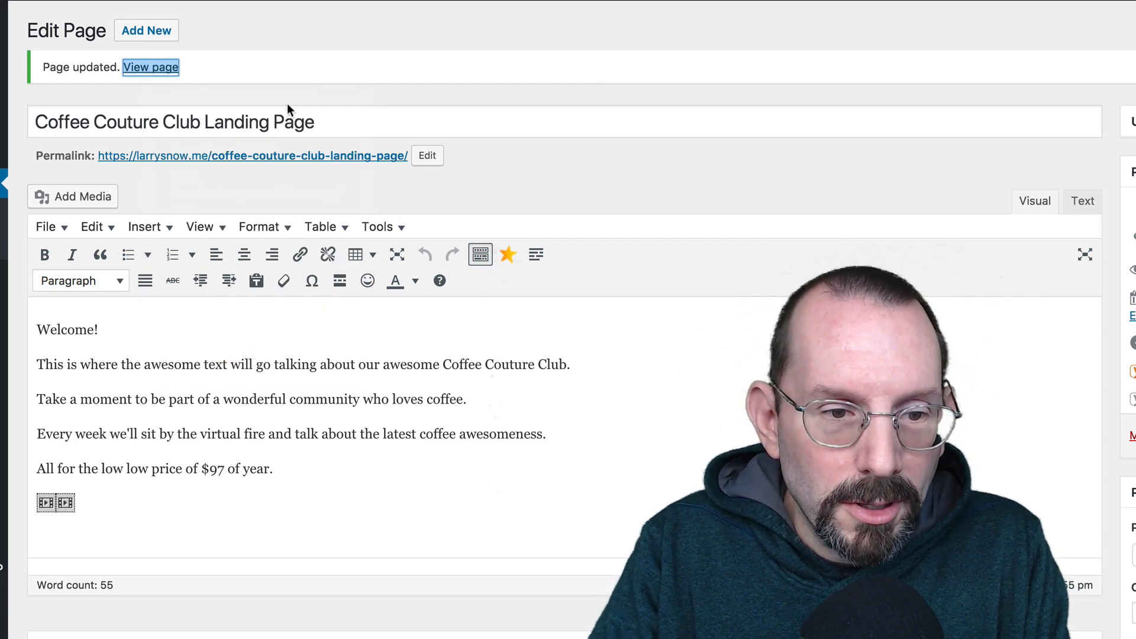
left_click(150, 66)
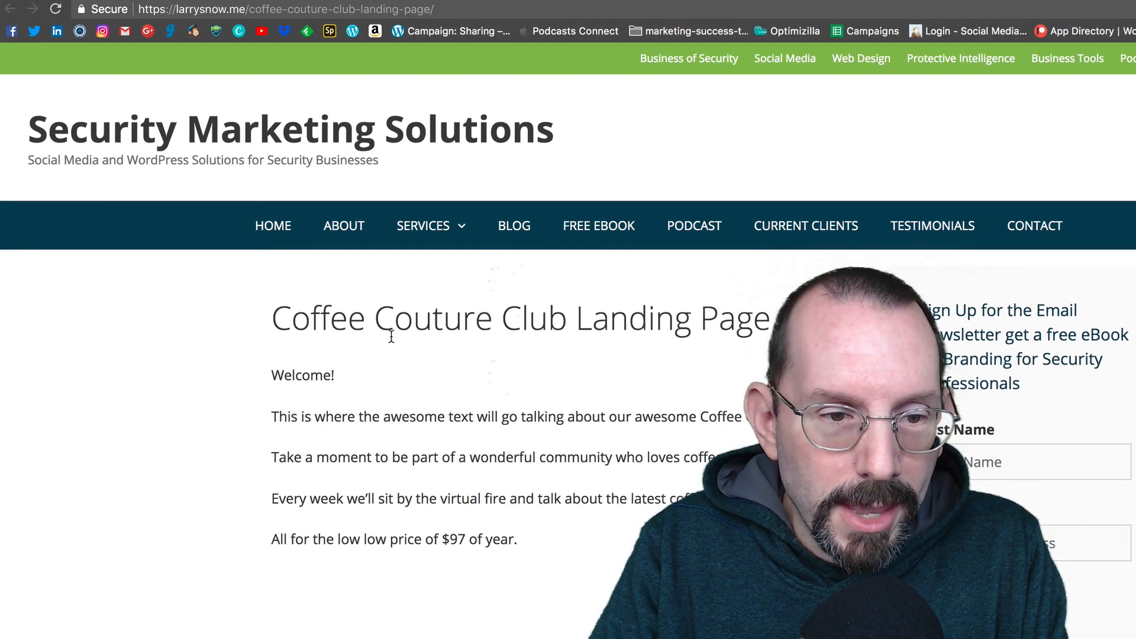